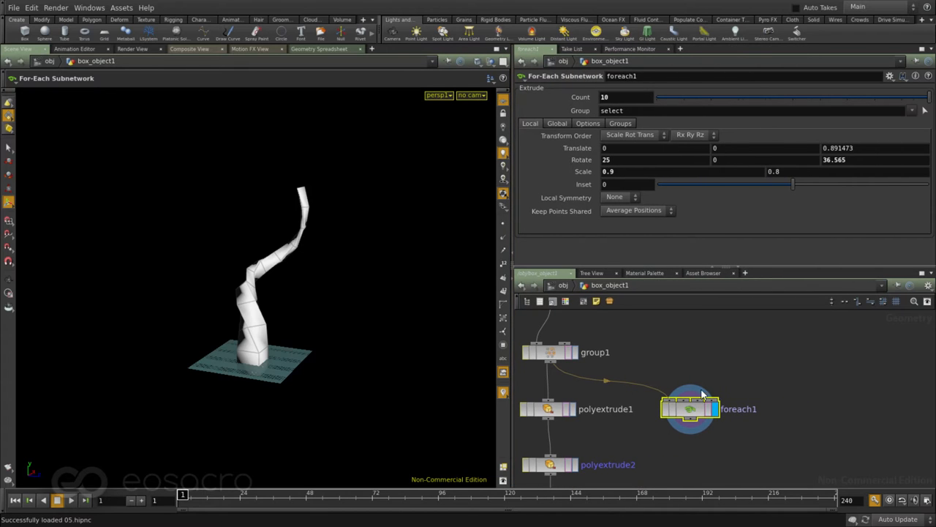
Step: Add polyextrude18 branching from group1 and review polyextrude1's output group settings
{"action": "left_click", "coordinate": [670, 409]}
{"action": "type", "text": "ex"}
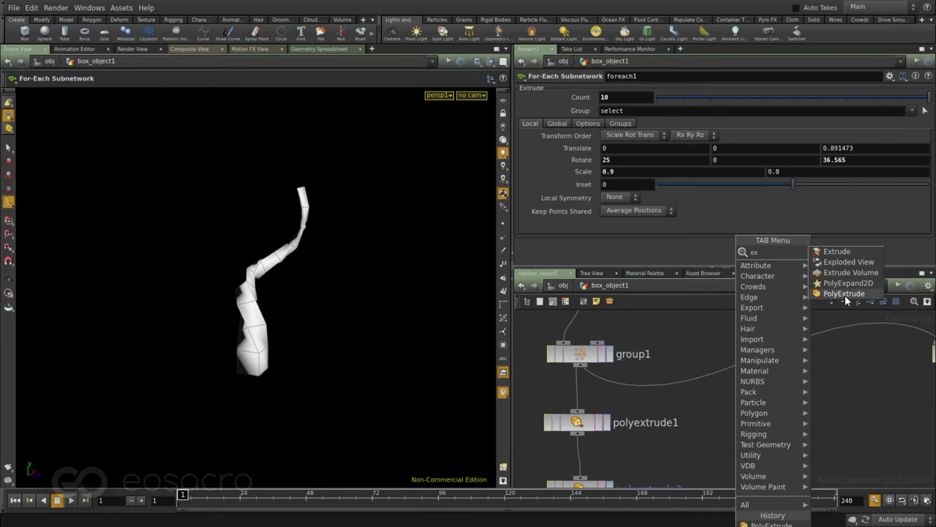
{"action": "left_click", "coordinate": [844, 293]}
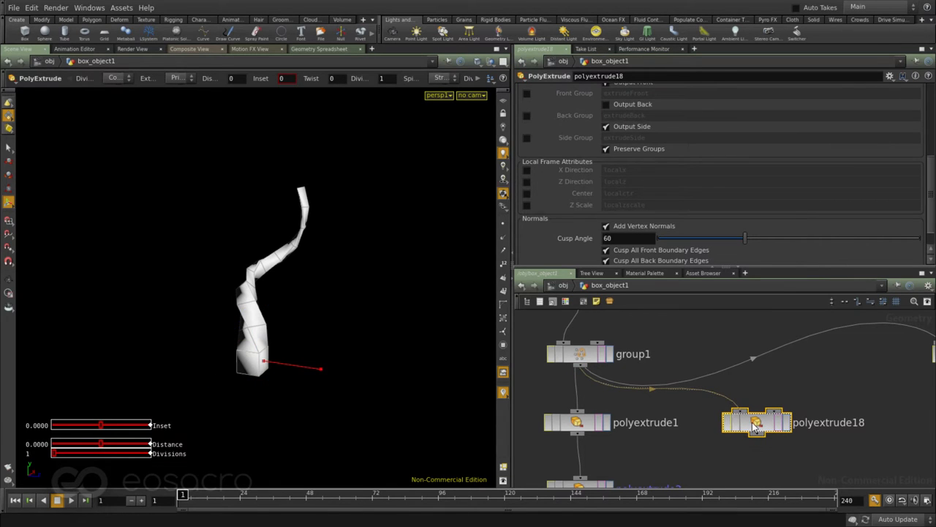
{"action": "left_click", "coordinate": [578, 422]}
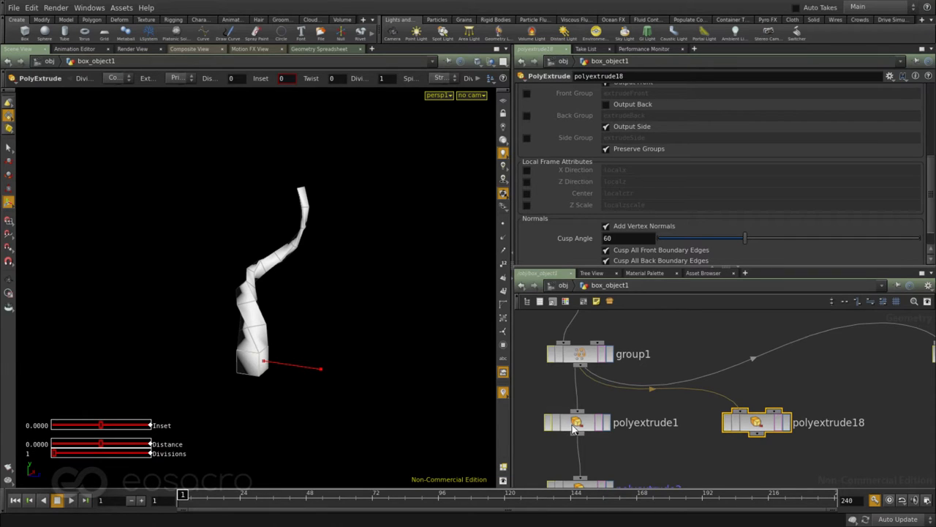
{"action": "left_click", "coordinate": [578, 422]}
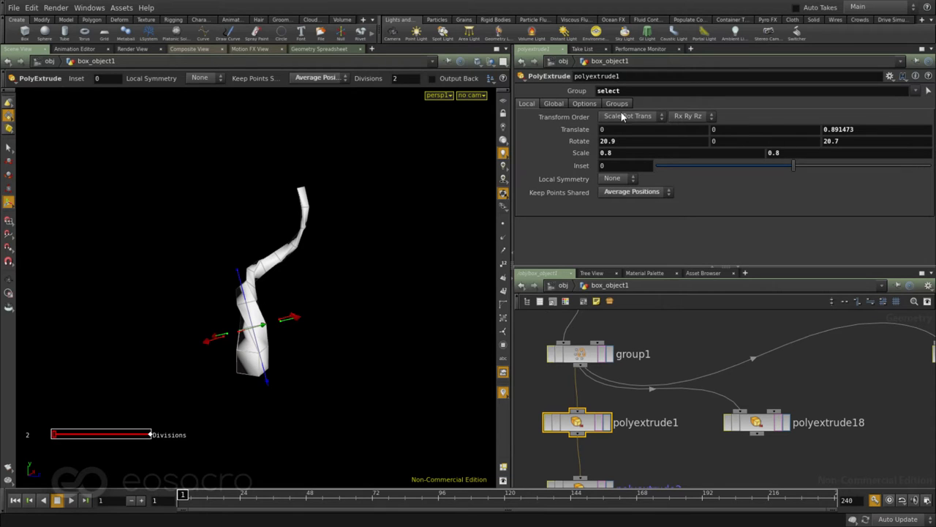
{"action": "left_click", "coordinate": [617, 102]}
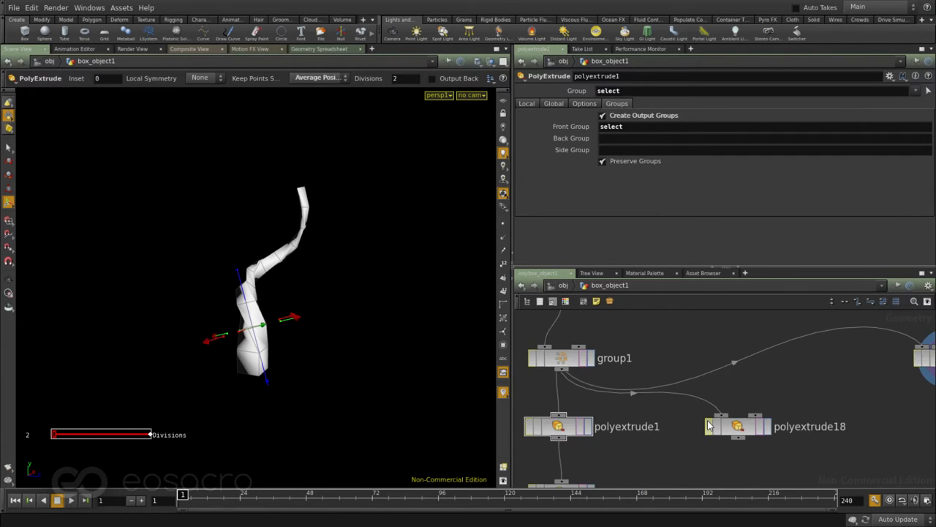
Step: Set polyextrude18's Group to 'select' and enable Transform Extruded Front
{"action": "left_click", "coordinate": [738, 425]}
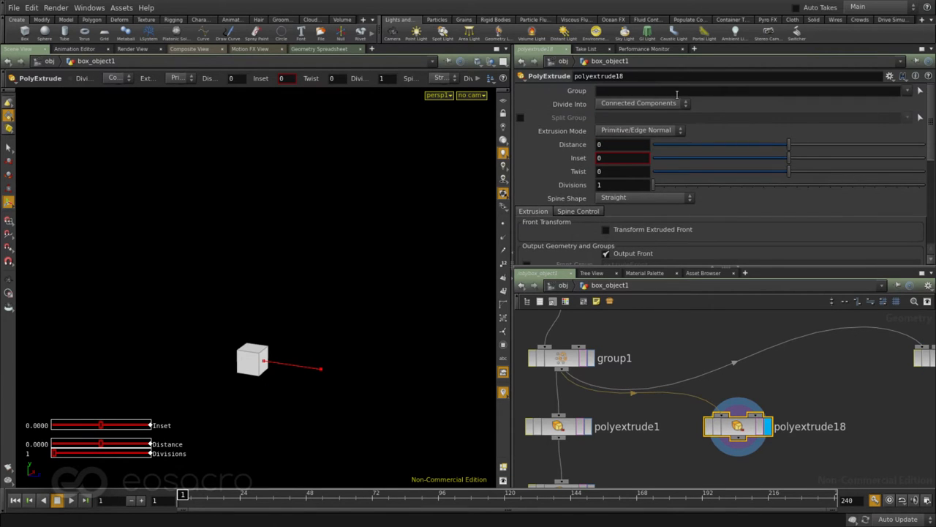
{"action": "type", "text": "select"}
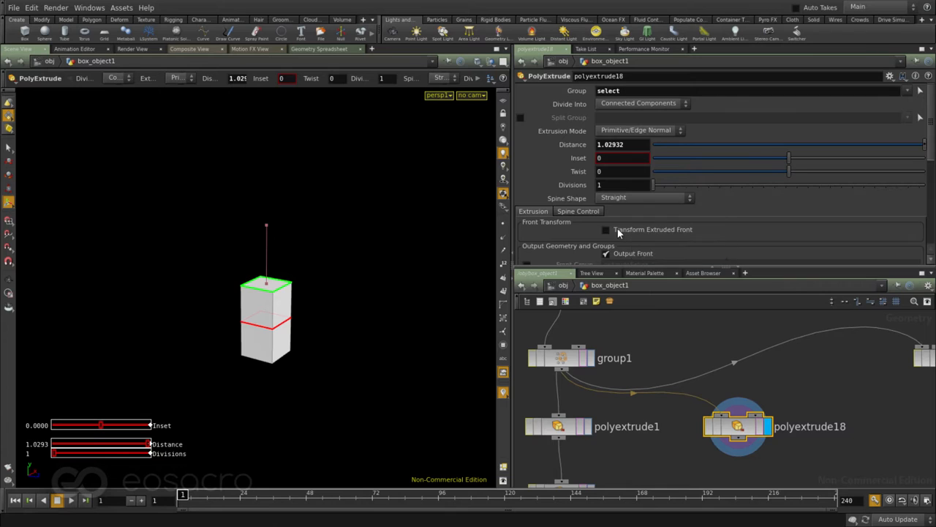
{"action": "left_click", "coordinate": [606, 229]}
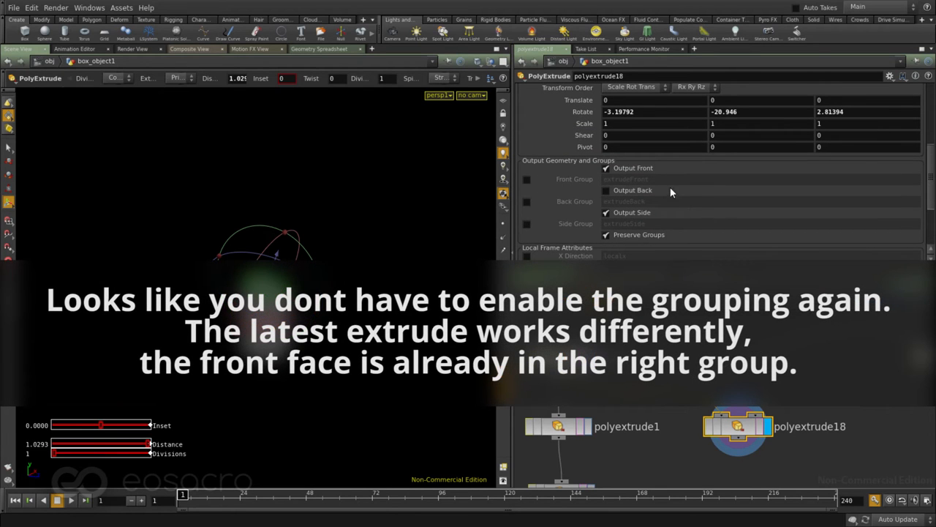
{"action": "mouse_move", "coordinate": [526, 184]}
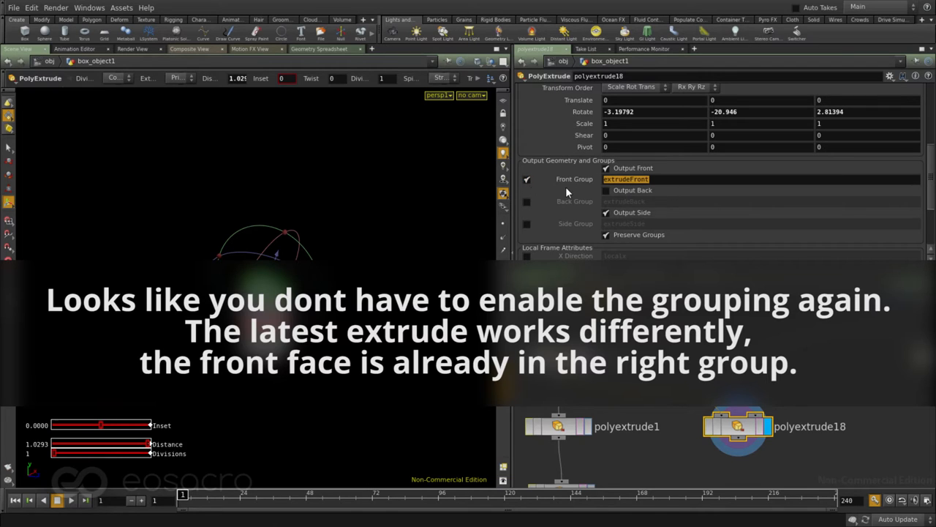
{"action": "mouse_move", "coordinate": [591, 202]}
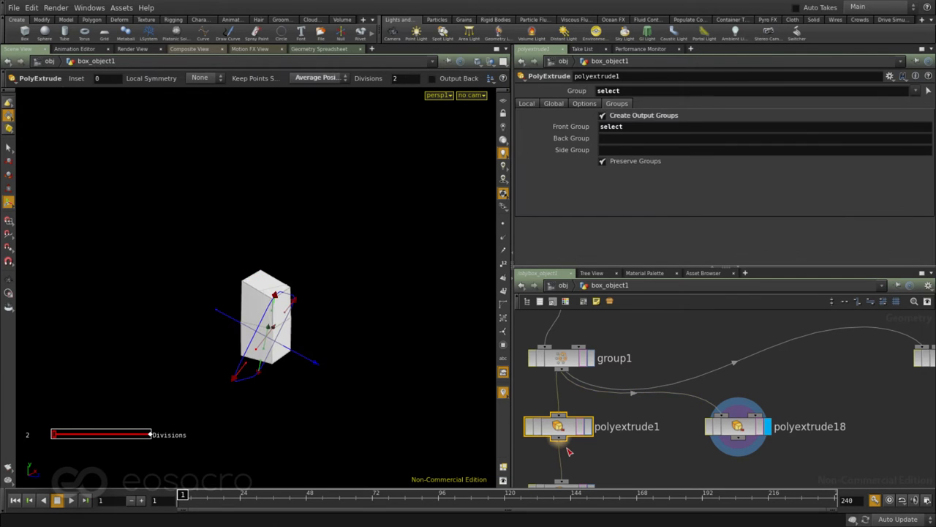
Step: Move polyextrude18 and foreach1 aside and template-flag foreach1 as a wireframe reference
{"action": "left_click", "coordinate": [738, 426]}
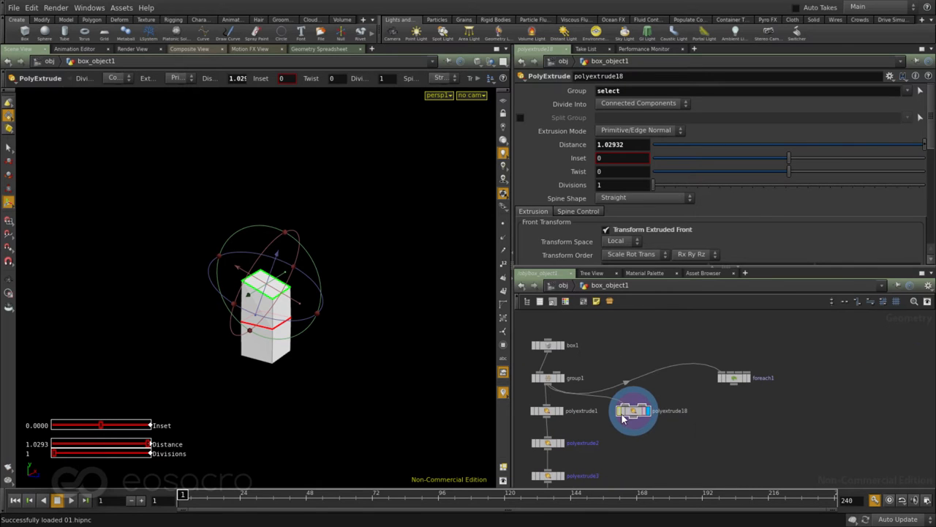
{"action": "left_click_drag", "start_coordinate": [634, 410], "coordinate": [822, 435]}
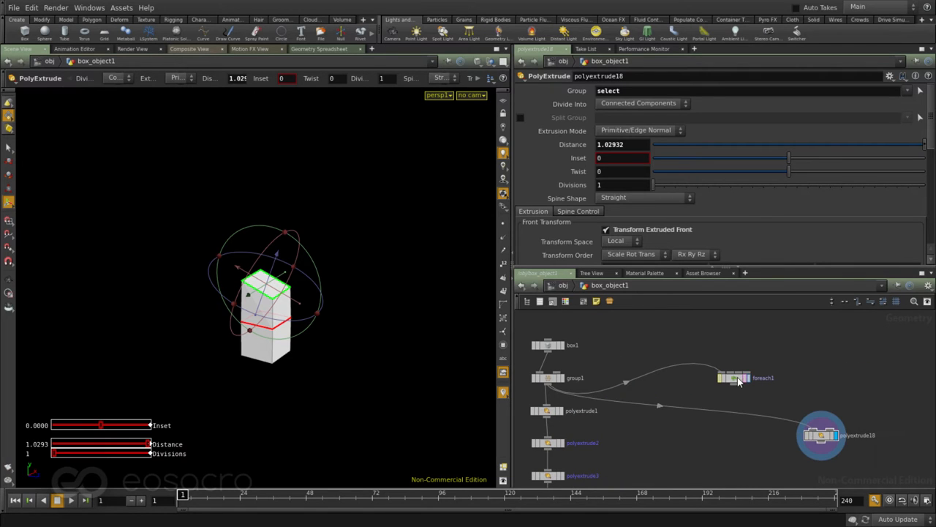
{"action": "left_click_drag", "start_coordinate": [739, 377], "coordinate": [644, 440]}
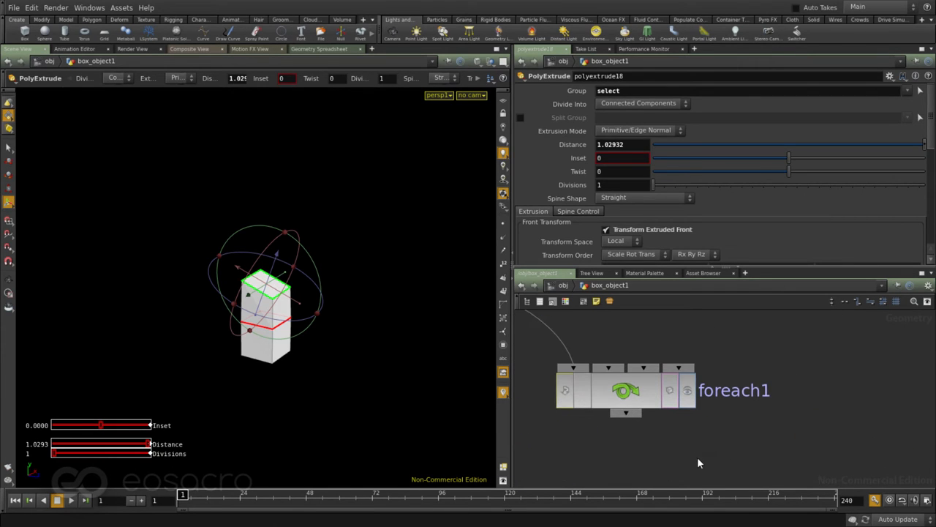
{"action": "mouse_move", "coordinate": [705, 468]}
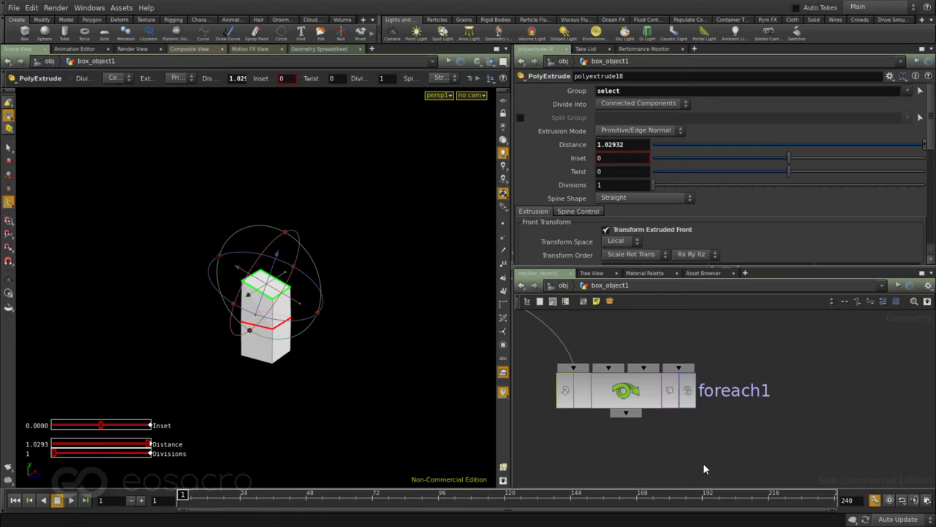
{"action": "mouse_move", "coordinate": [632, 456]}
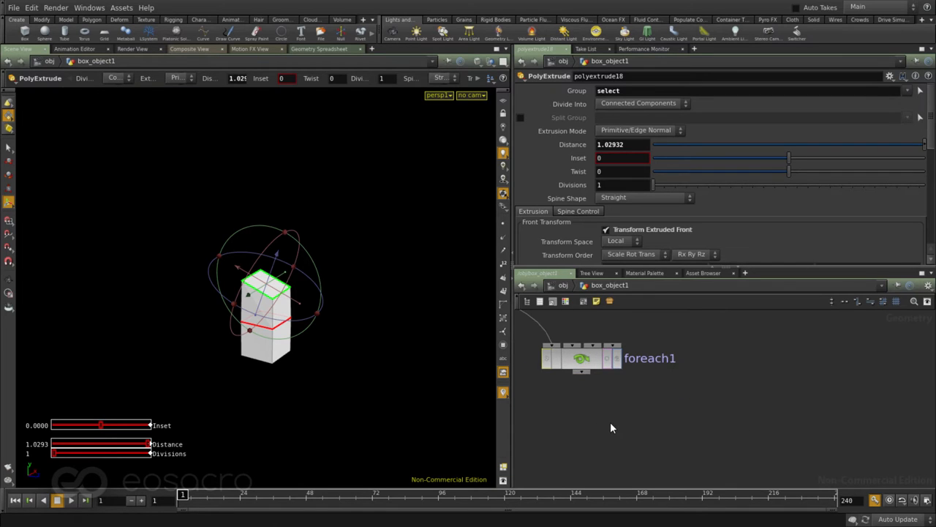
{"action": "double_click", "coordinate": [582, 345]}
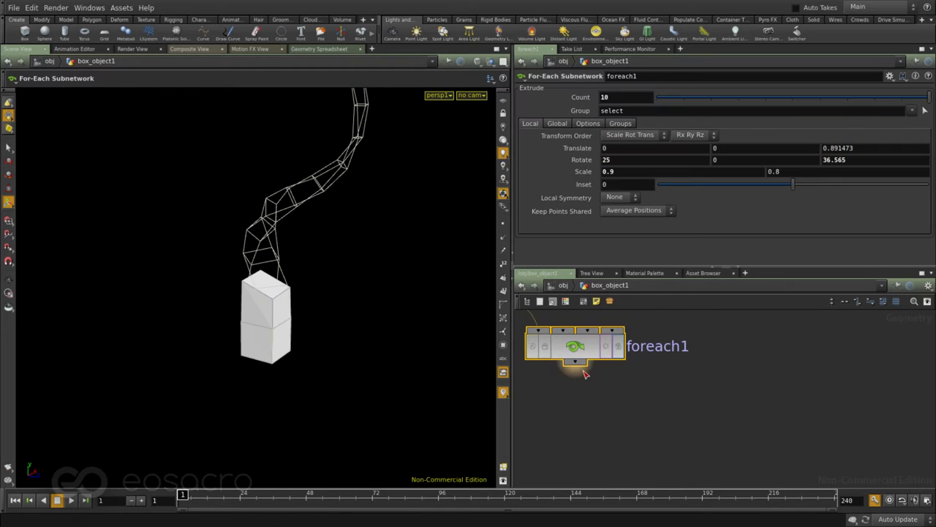
Step: Bring up the node search menu to add a For Loop block
{"action": "key", "text": "tab"}
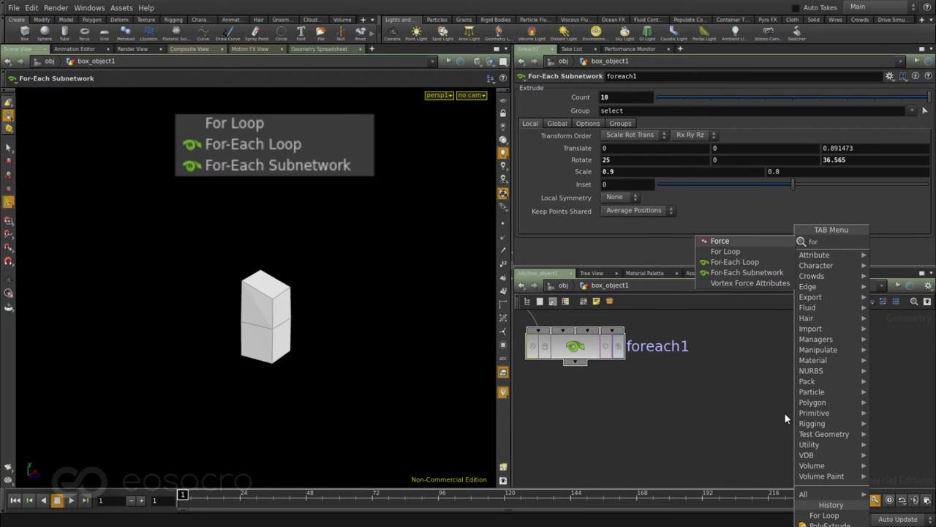
{"action": "mouse_move", "coordinate": [761, 357]}
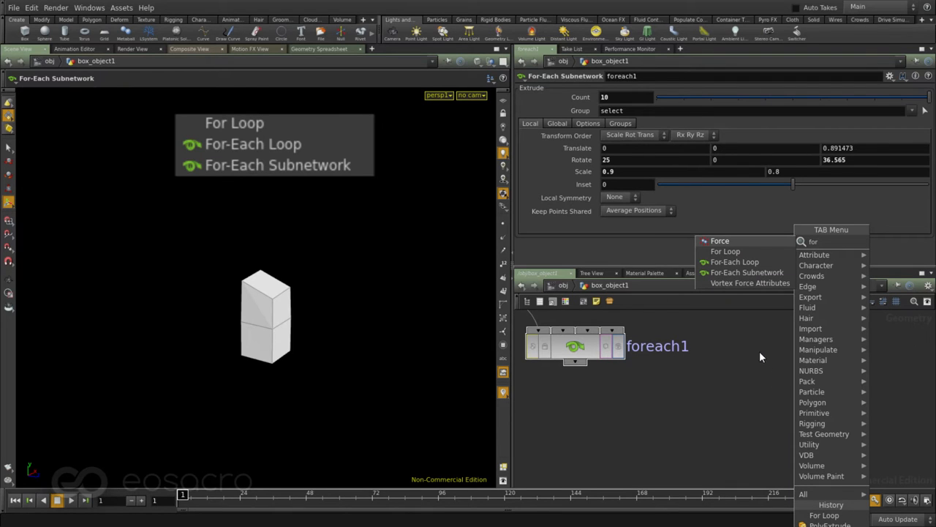
{"action": "mouse_move", "coordinate": [241, 129]}
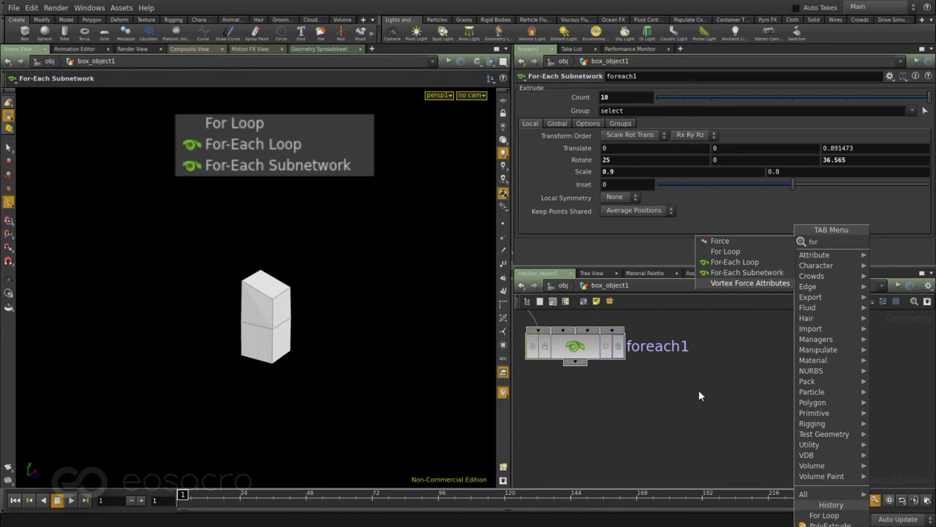
{"action": "mouse_move", "coordinate": [583, 353]}
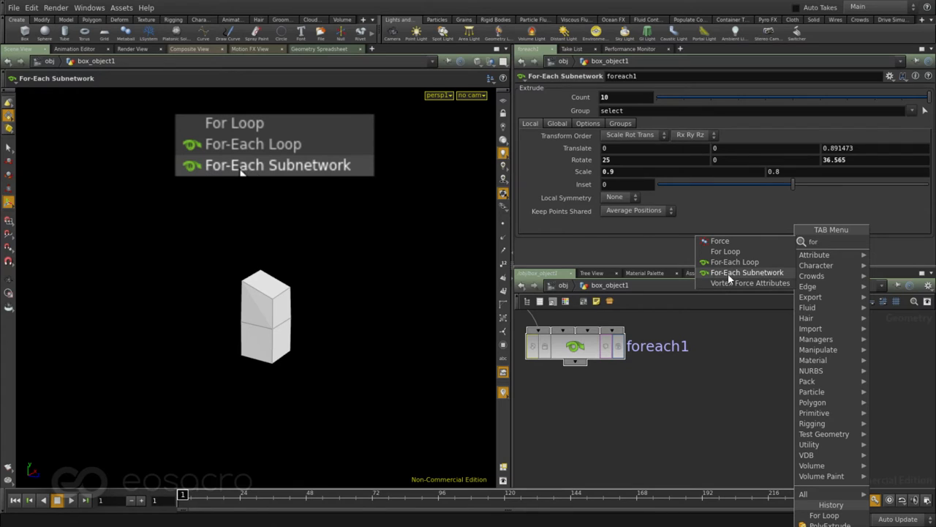
{"action": "mouse_move", "coordinate": [235, 123]}
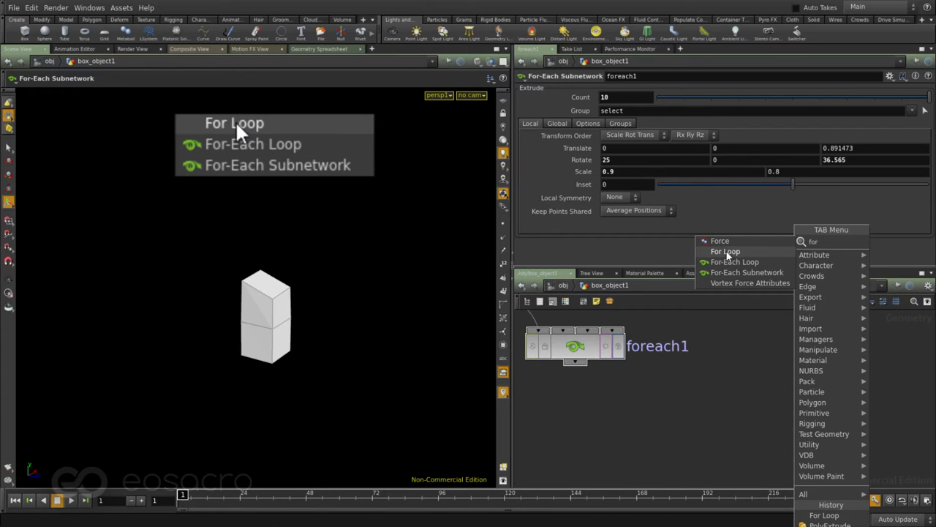
{"action": "mouse_move", "coordinate": [252, 143]}
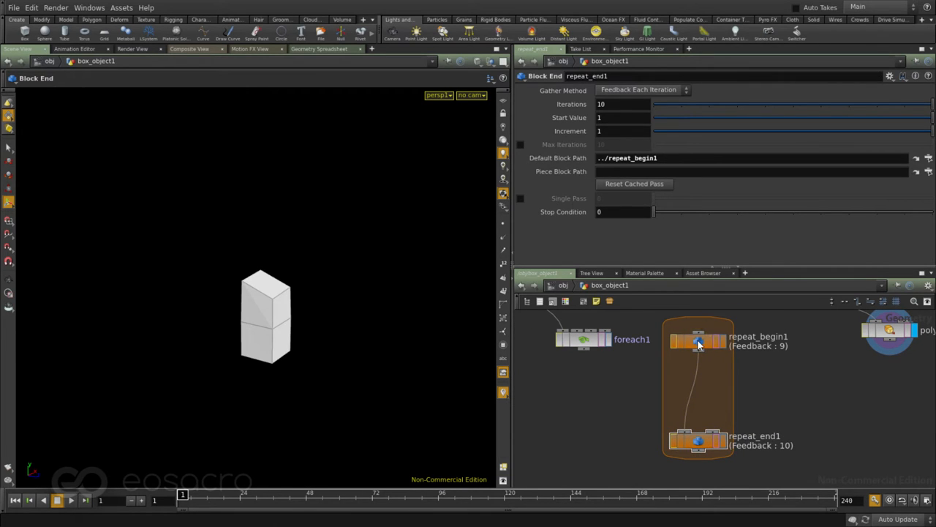
Step: Inspect repeat_begin1 and repeat_end1 settings of the 10-iteration loop
{"action": "left_click", "coordinate": [698, 342]}
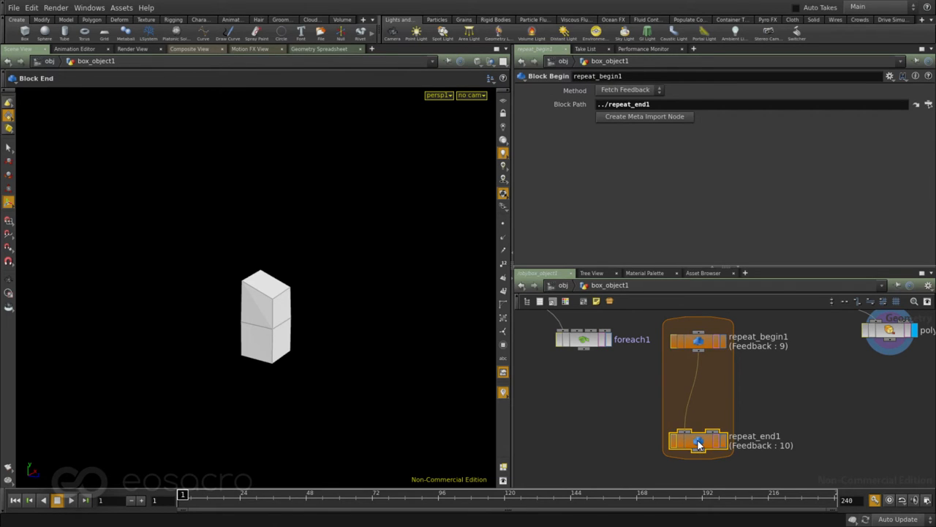
{"action": "left_click", "coordinate": [698, 445]}
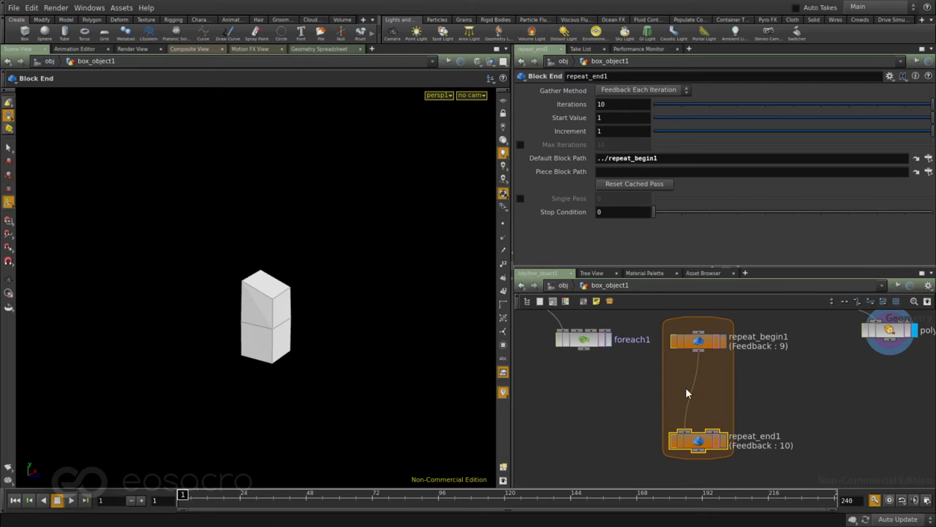
{"action": "mouse_move", "coordinate": [694, 415]}
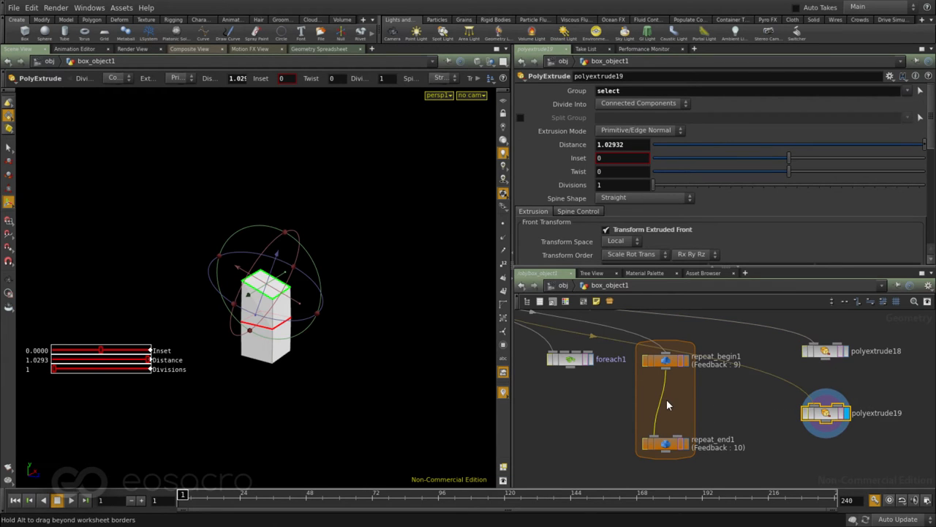
Step: Place polyextrude19 in the loop, display its twisting column, and select repeat_end1
{"action": "left_click_drag", "start_coordinate": [825, 413], "coordinate": [666, 398]}
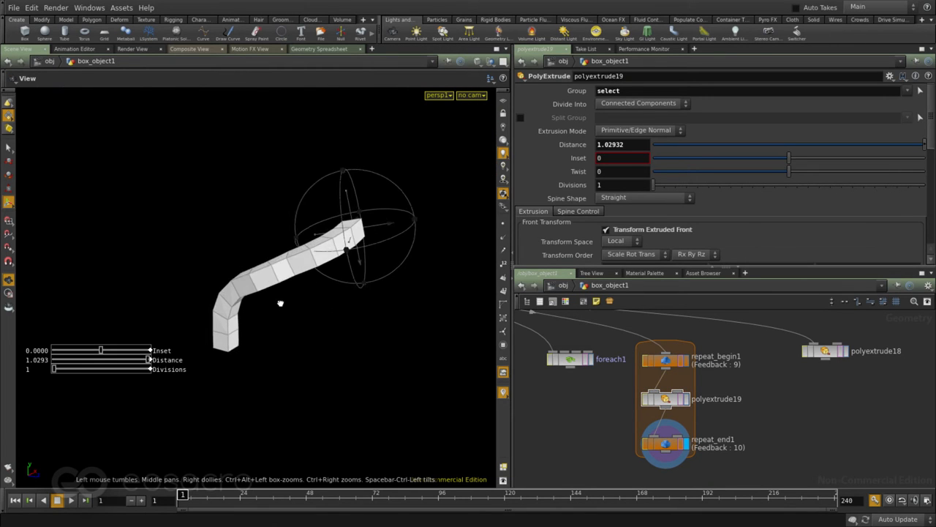
{"action": "left_click", "coordinate": [665, 398]}
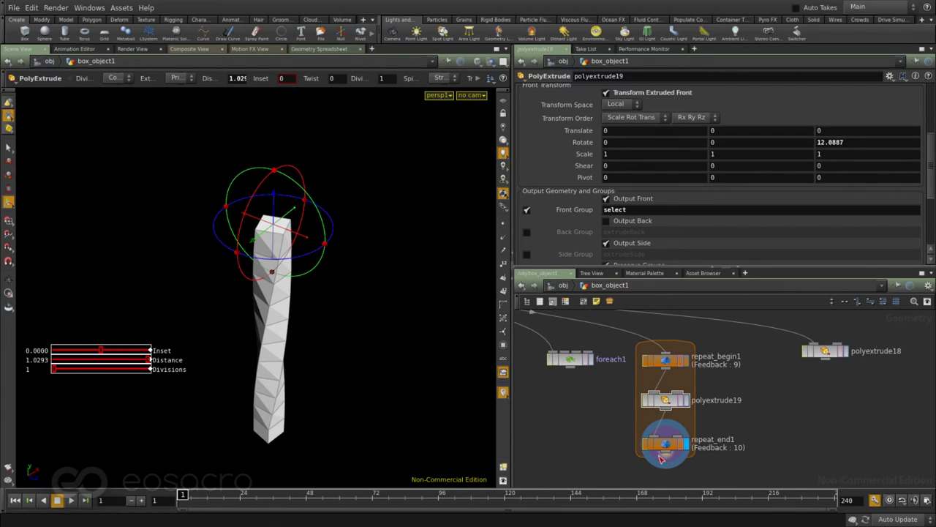
{"action": "left_click", "coordinate": [664, 444]}
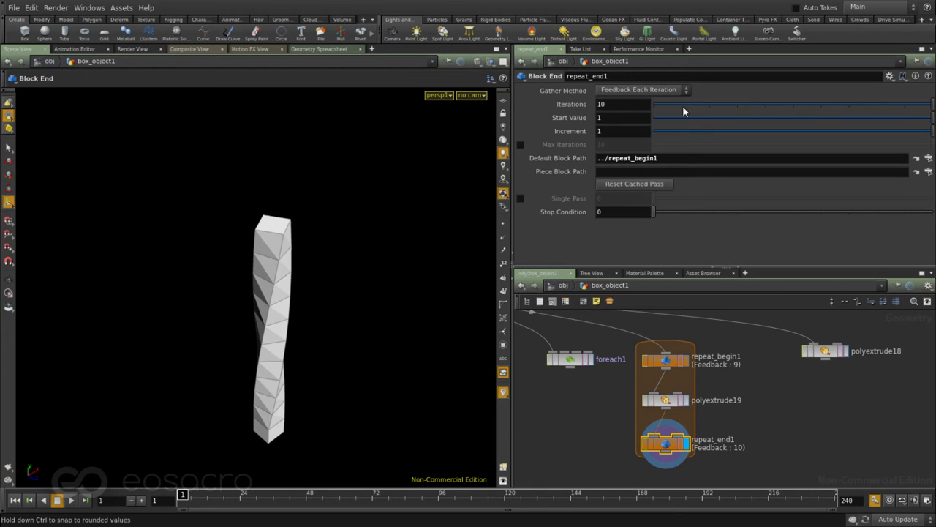
{"action": "mouse_move", "coordinate": [931, 108]}
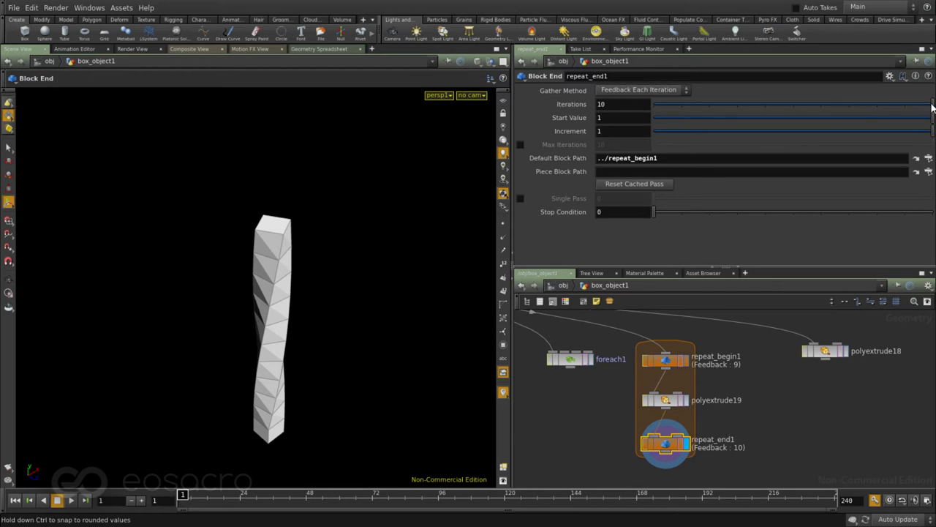
Step: Scrub Iterations to 4 and back to 10, review foreach1, then select polyextrude19
{"action": "left_click_drag", "start_coordinate": [929, 102], "coordinate": [768, 102]}
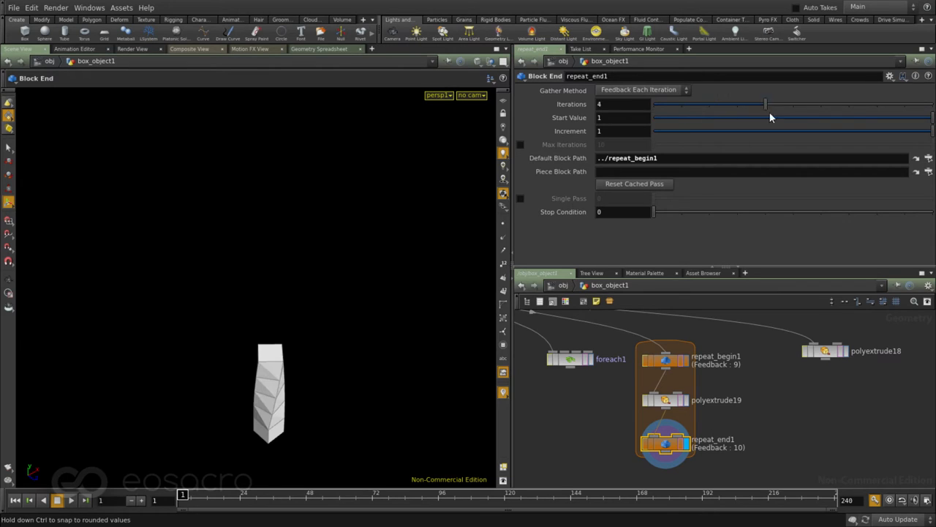
{"action": "left_click_drag", "start_coordinate": [767, 104], "coordinate": [929, 104]}
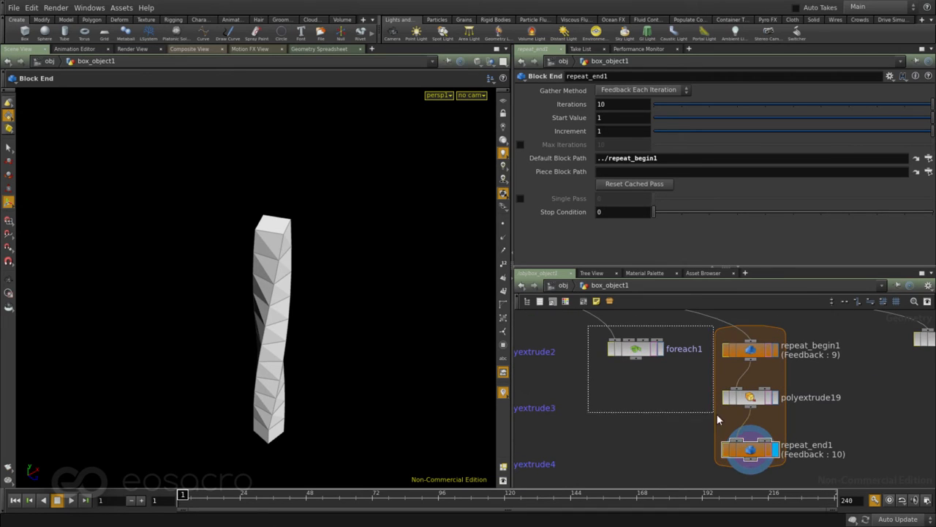
{"action": "left_click", "coordinate": [749, 397]}
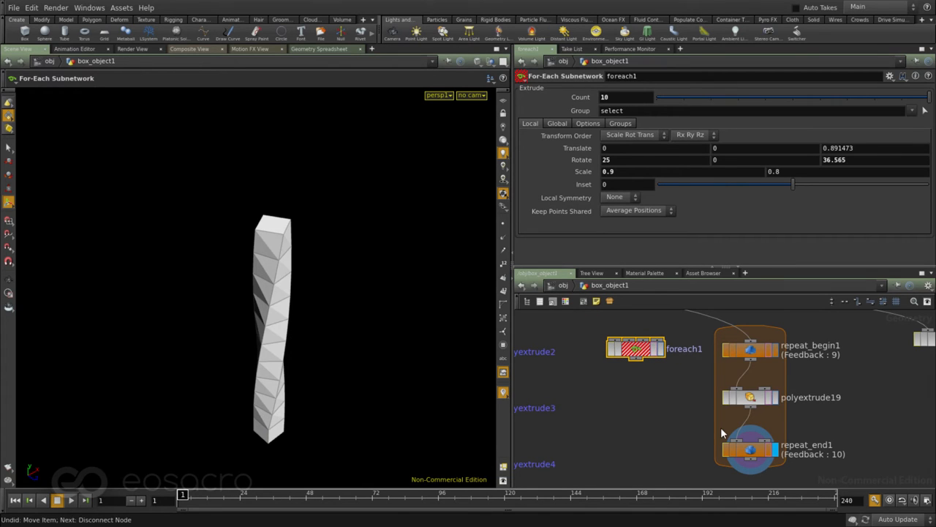
{"action": "left_click", "coordinate": [749, 396]}
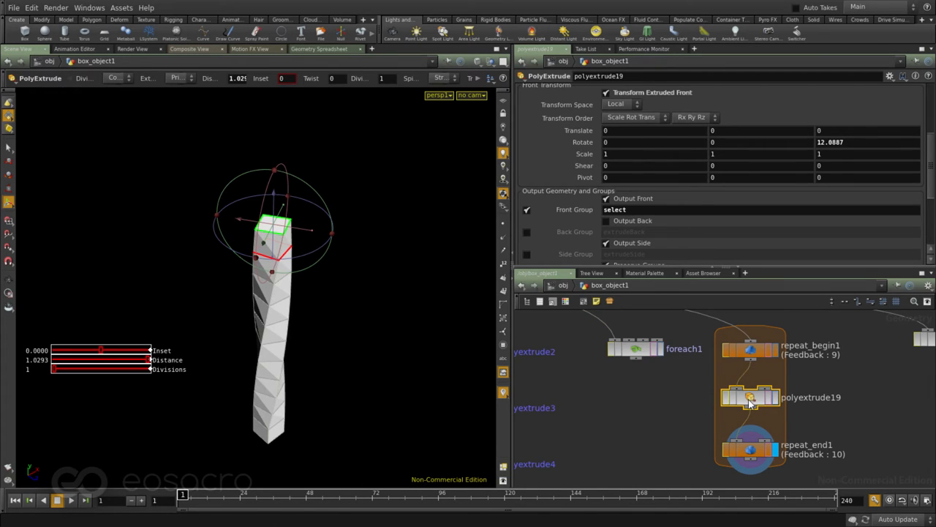
{"action": "mouse_move", "coordinate": [746, 451]}
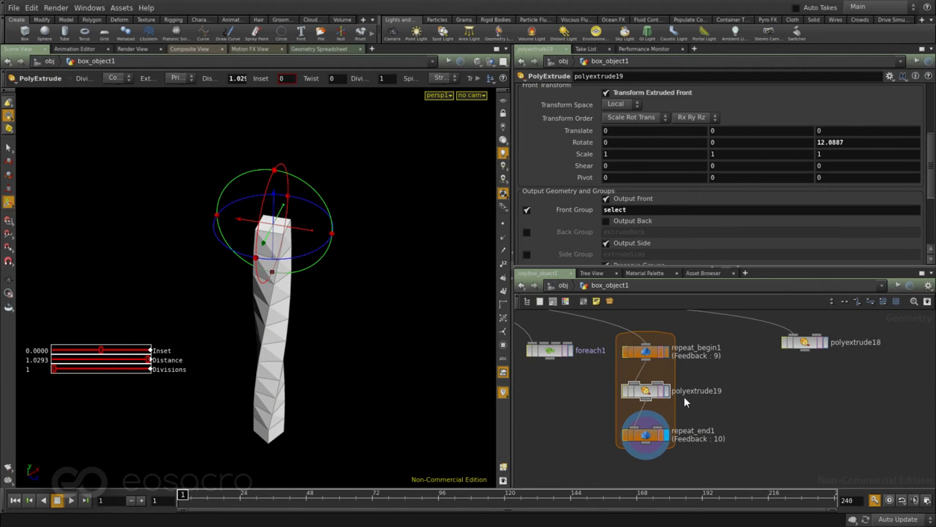
{"action": "mouse_move", "coordinate": [735, 413]}
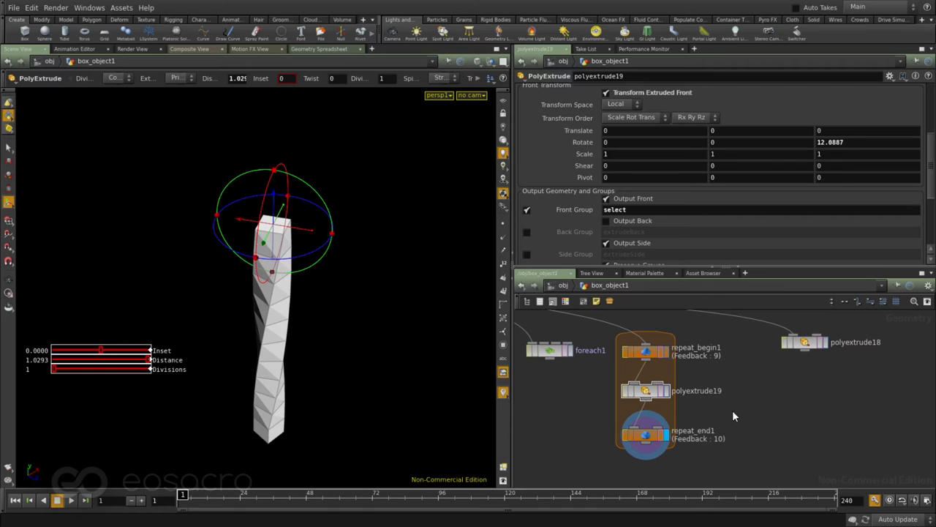
{"action": "mouse_move", "coordinate": [734, 416]}
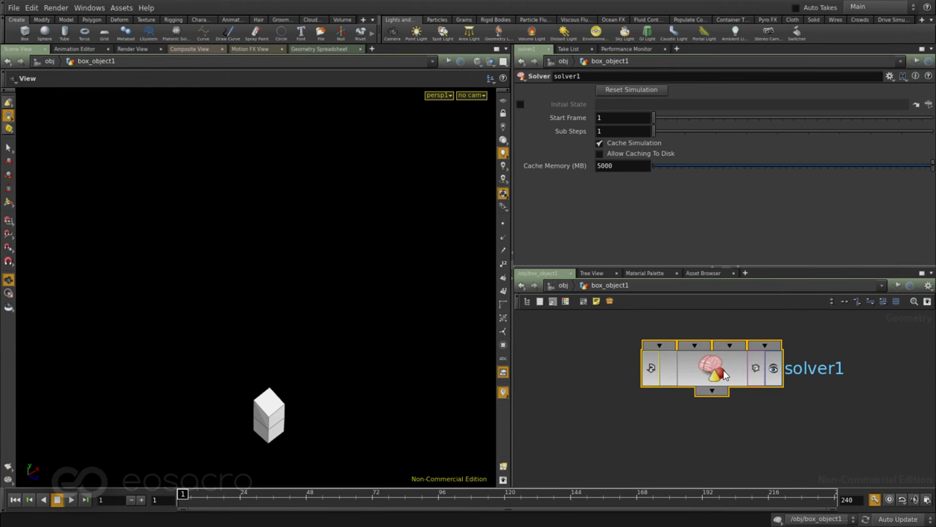
Step: Copy the twisting extrude node polyextrude19 for reuse in the solver
{"action": "right_click", "coordinate": [714, 368]}
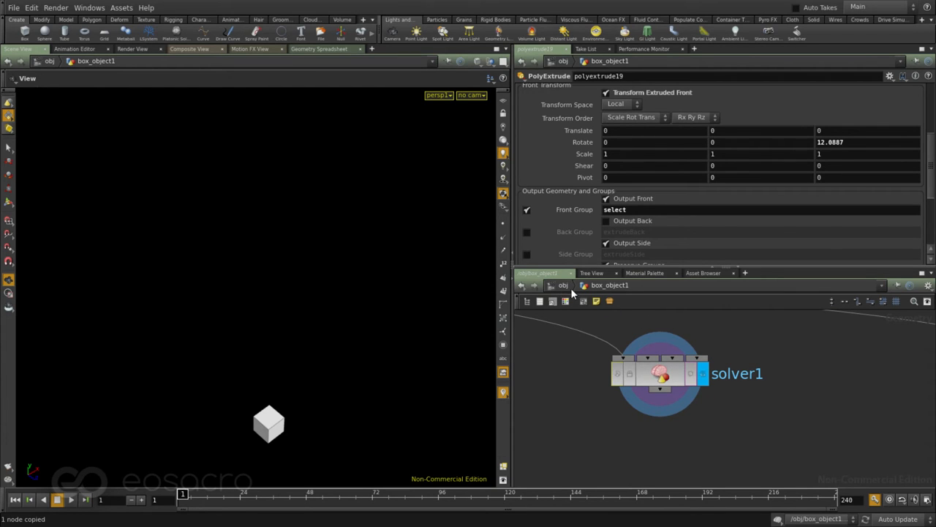
{"action": "mouse_move", "coordinate": [611, 294]}
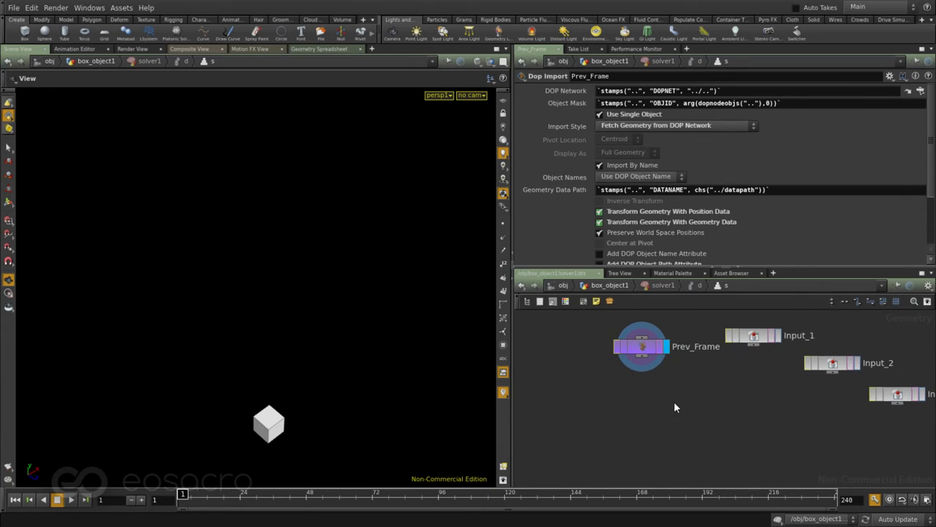
Step: Wire Prev_Frame into the pasted polyextrude19 inside solver1 and return to box_object1
{"action": "left_click", "coordinate": [641, 345]}
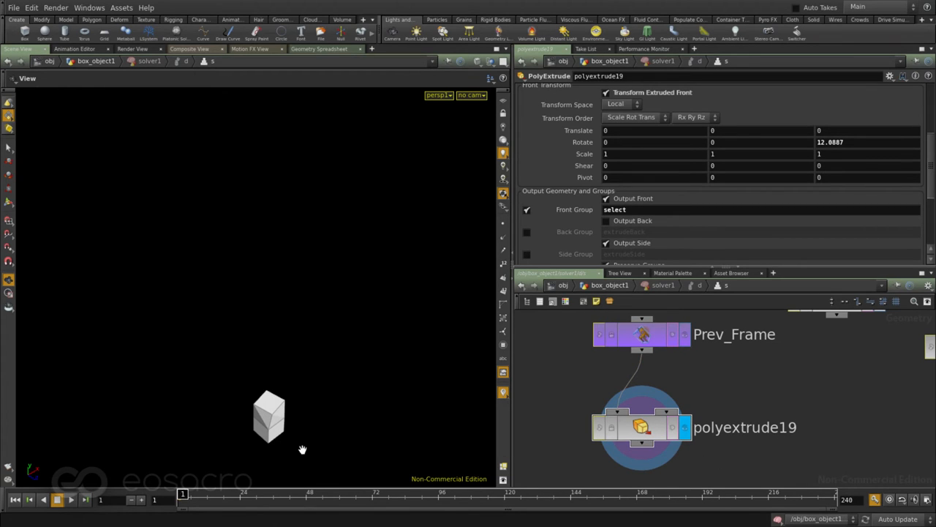
{"action": "mouse_move", "coordinate": [615, 295]}
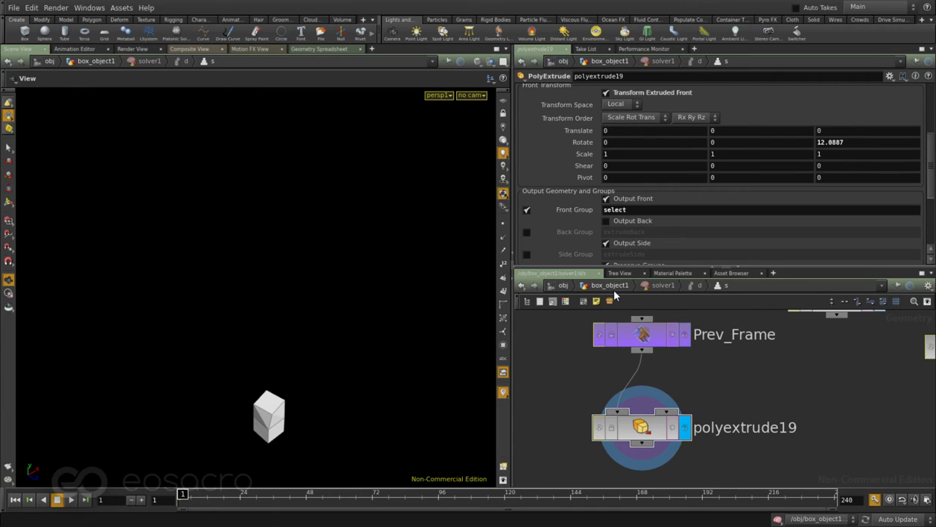
{"action": "left_click", "coordinate": [658, 373]}
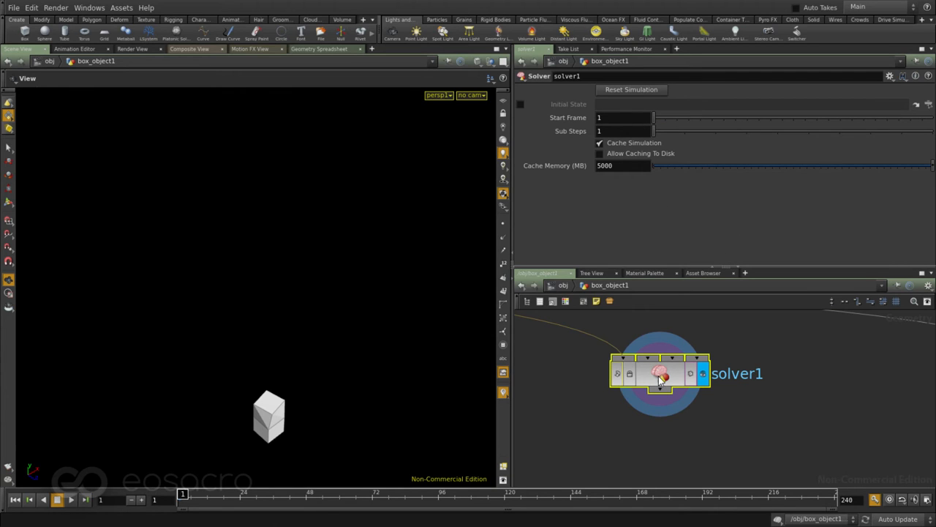
{"action": "mouse_move", "coordinate": [413, 497]}
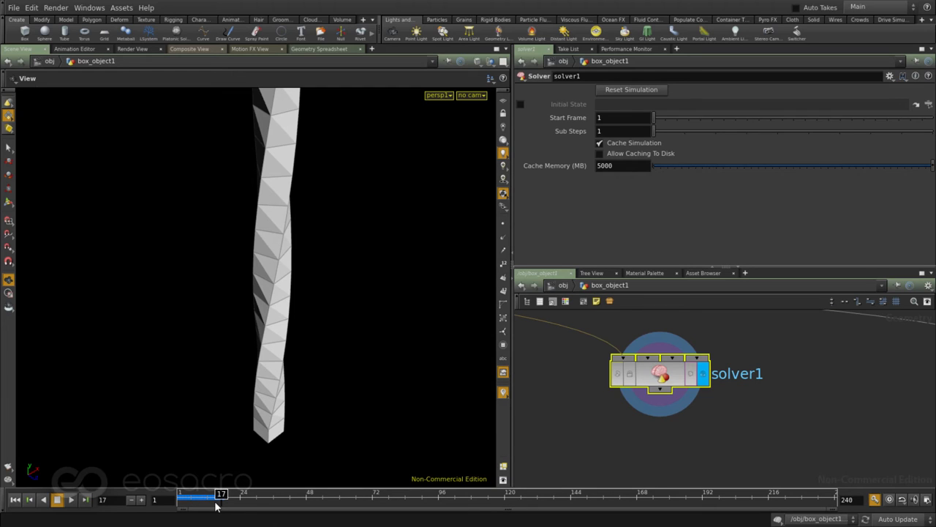
{"action": "mouse_move", "coordinate": [336, 357]}
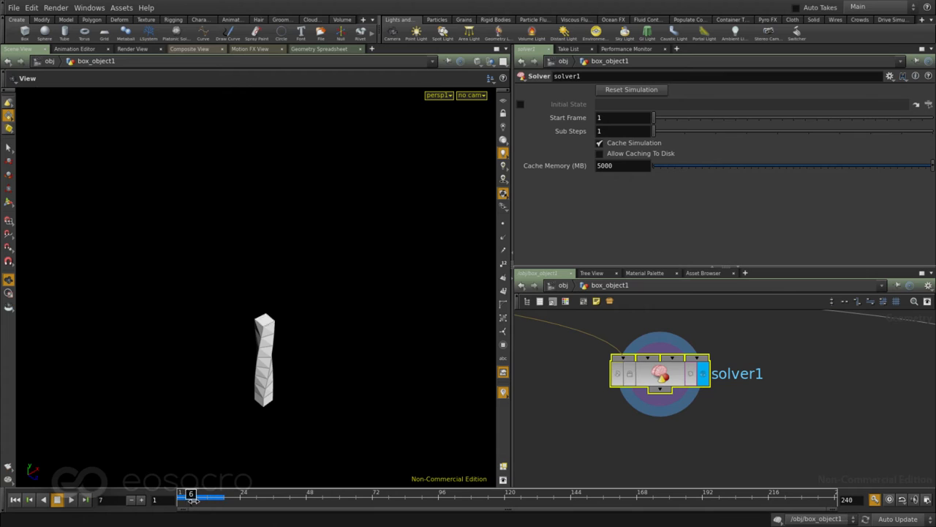
Step: Scrub the timeline to frame 25 so the solver grows the twisting column
{"action": "left_click_drag", "start_coordinate": [190, 498], "coordinate": [201, 498]}
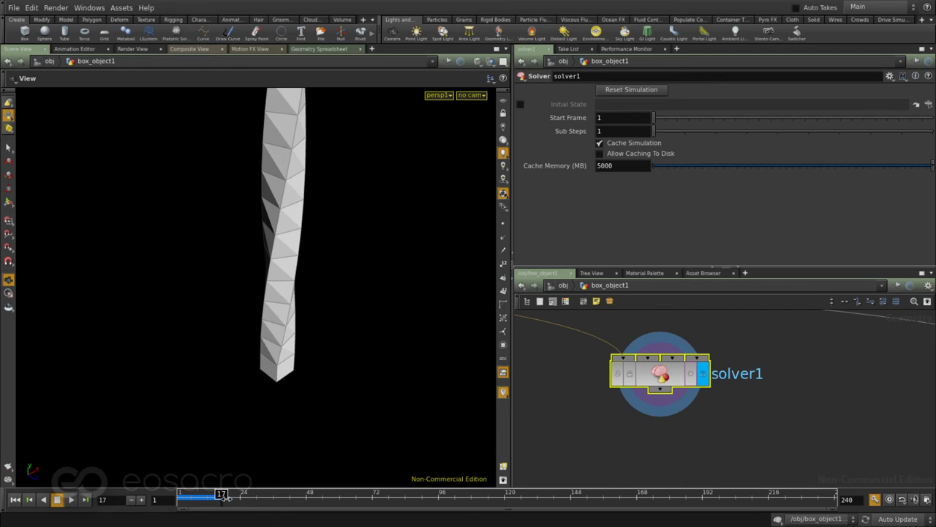
{"action": "left_click_drag", "start_coordinate": [222, 494], "coordinate": [242, 495]}
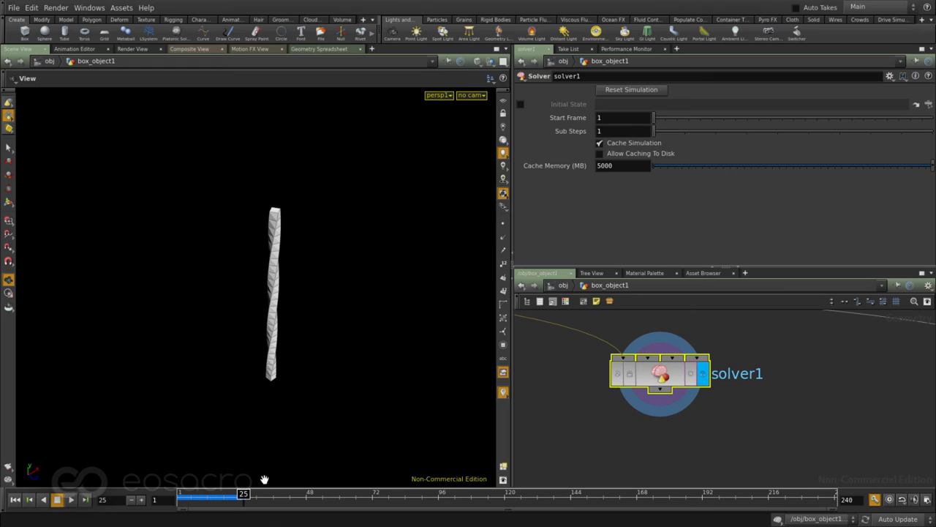
{"action": "mouse_move", "coordinate": [614, 451]}
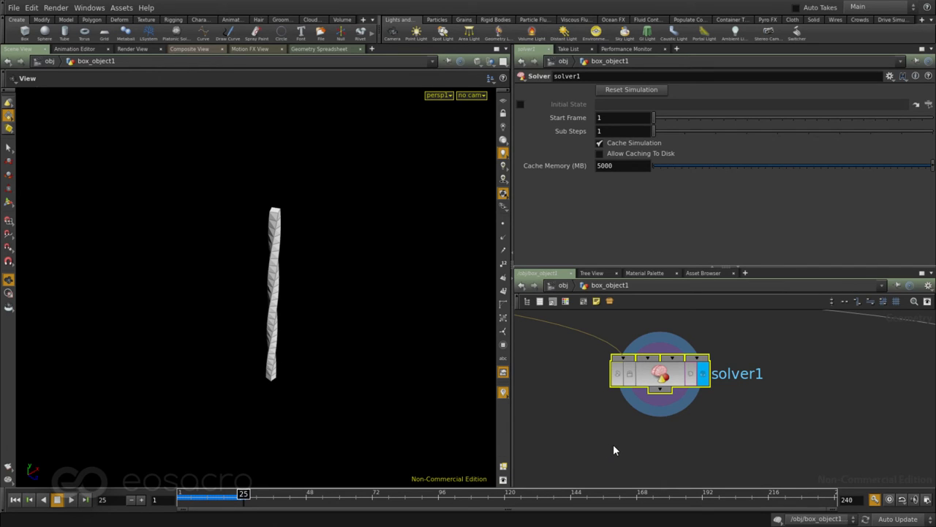
Step: Append a timeshift1 node after solver1 and fix its Frame at 25
{"action": "key", "text": "tab"}
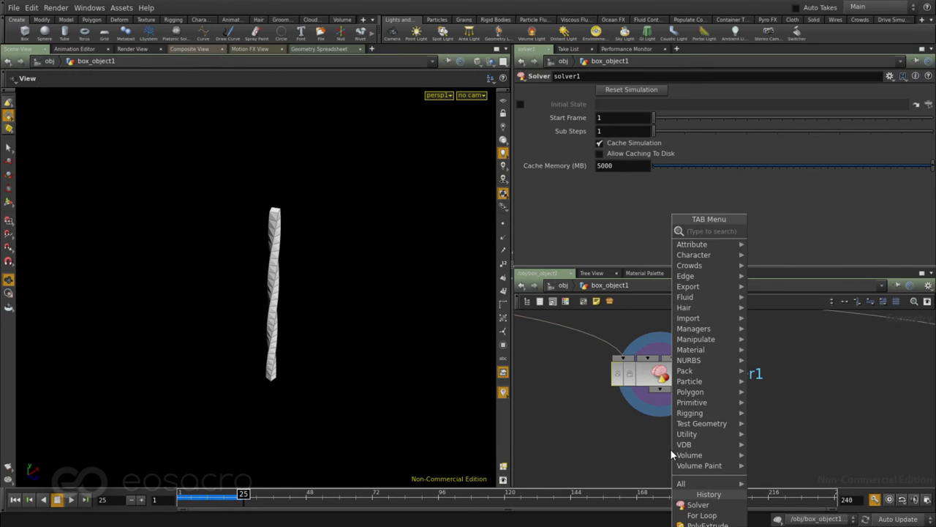
{"action": "type", "text": "tim"}
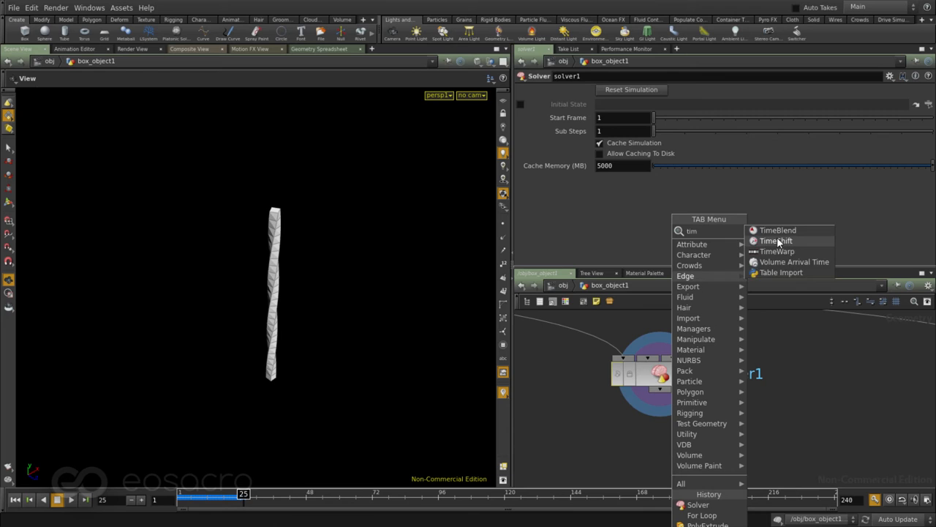
{"action": "left_click", "coordinate": [775, 240]}
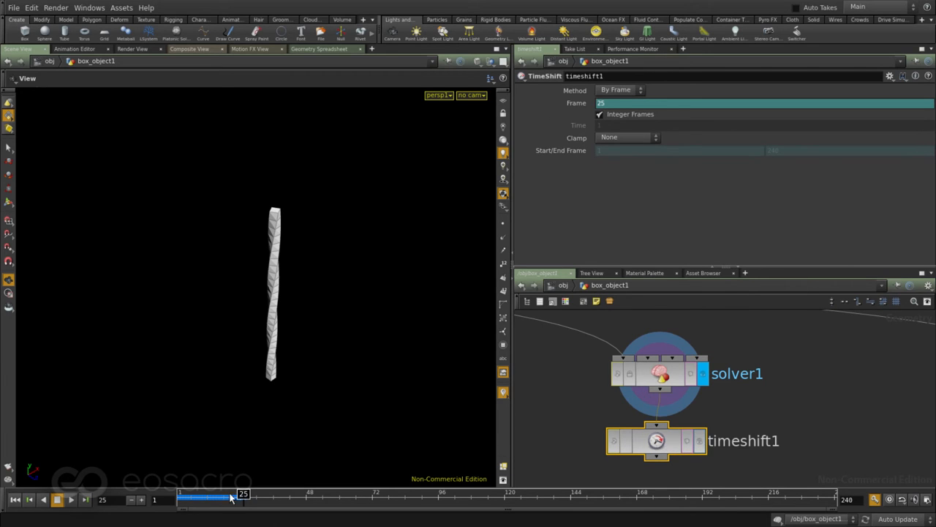
{"action": "mouse_move", "coordinate": [636, 503]}
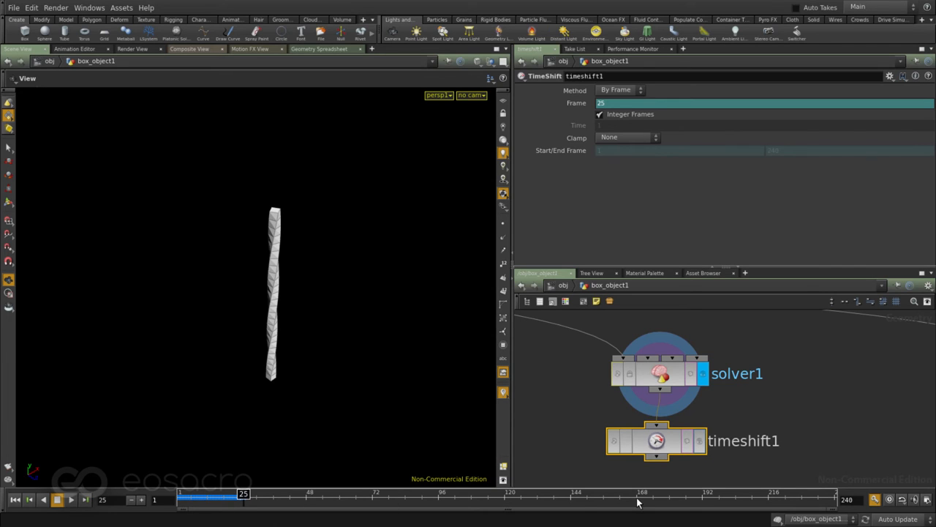
{"action": "left_click", "coordinate": [655, 441]}
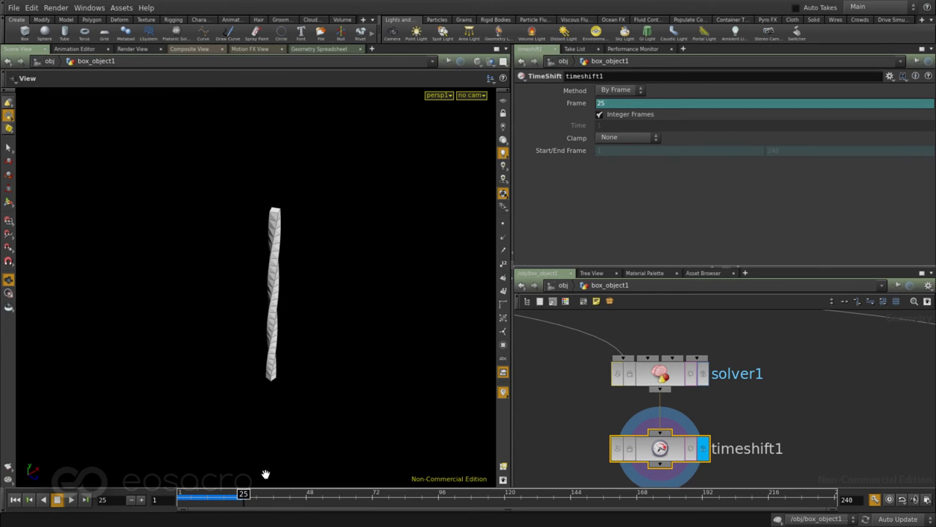
{"action": "mouse_move", "coordinate": [602, 196]}
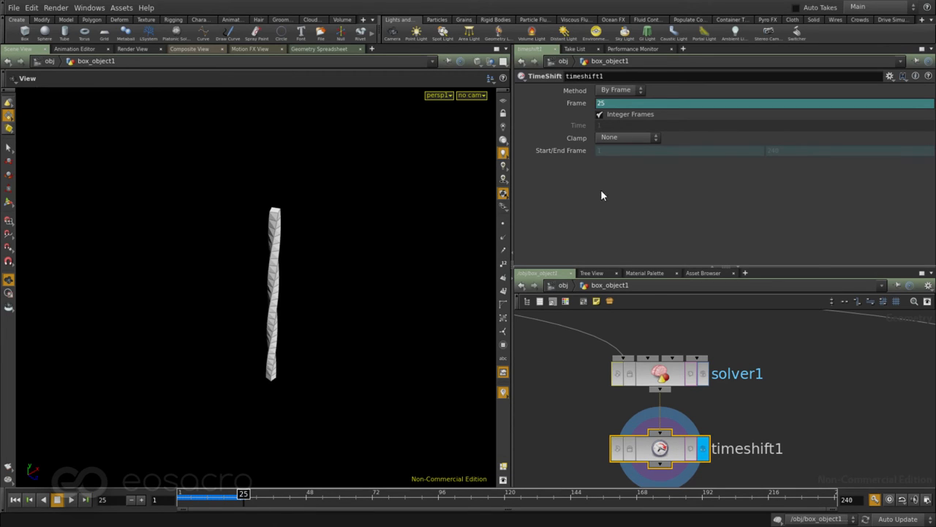
{"action": "mouse_move", "coordinate": [570, 114]}
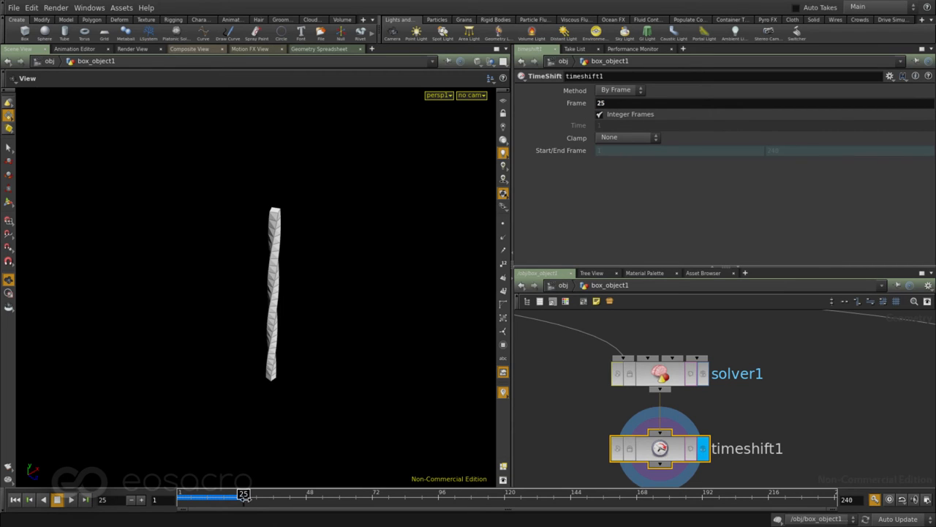
Step: Scrub to frame 12 and display solver1's own growing column in the viewport
{"action": "left_click_drag", "start_coordinate": [243, 497], "coordinate": [208, 498]}
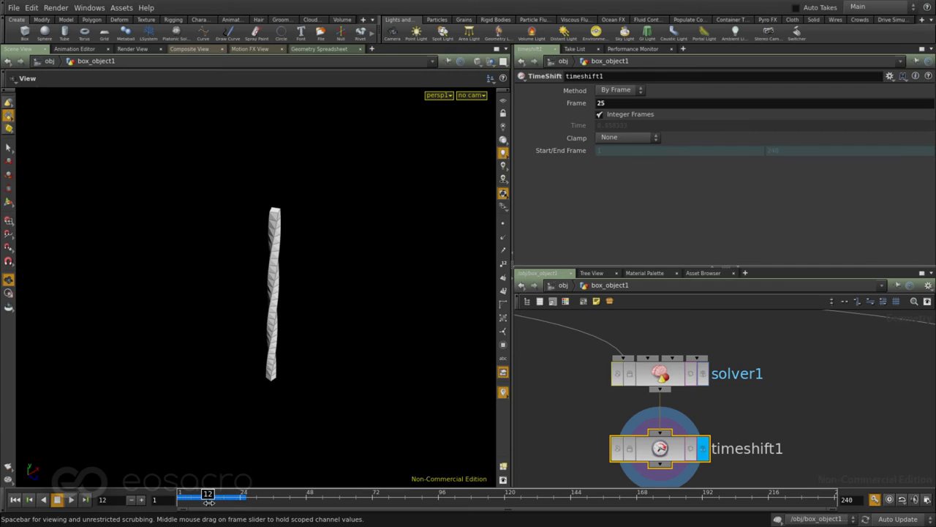
{"action": "mouse_move", "coordinate": [210, 504]}
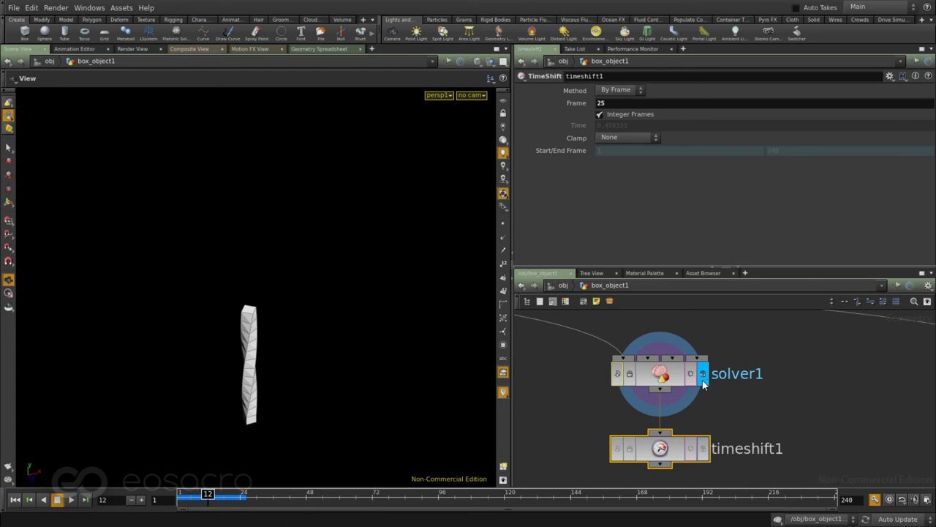
{"action": "left_click", "coordinate": [702, 448]}
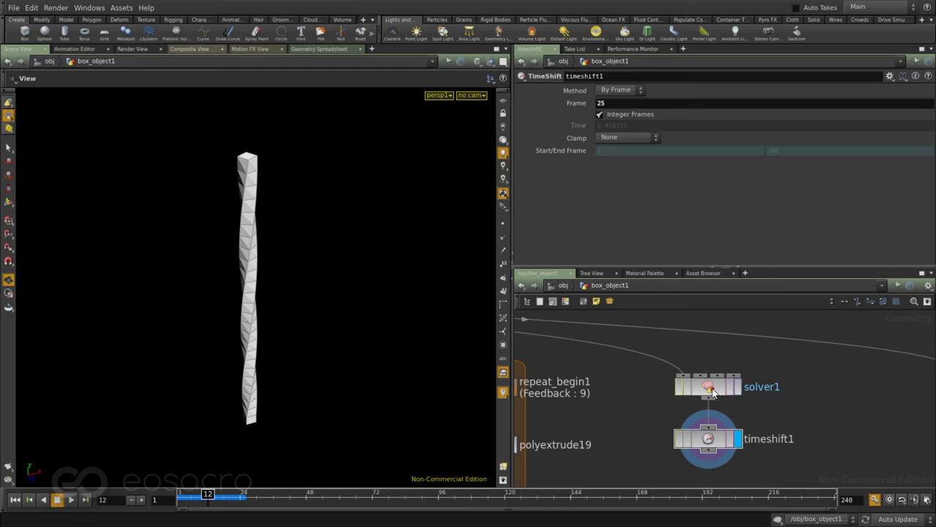
Step: Select polyextrude17 and display foreach1's curving, tapering extrusion chain
{"action": "left_click", "coordinate": [708, 439]}
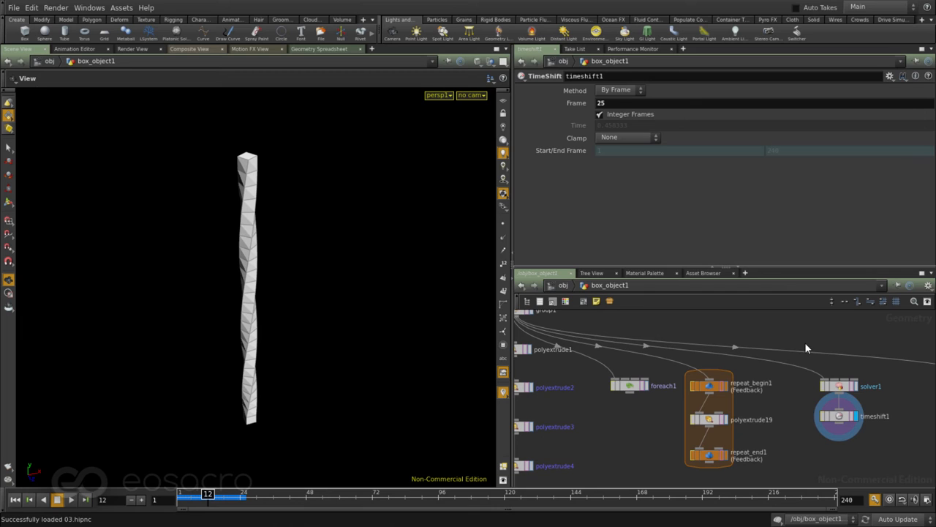
{"action": "scroll", "scroll_direction": "down", "scroll_amount": 3}
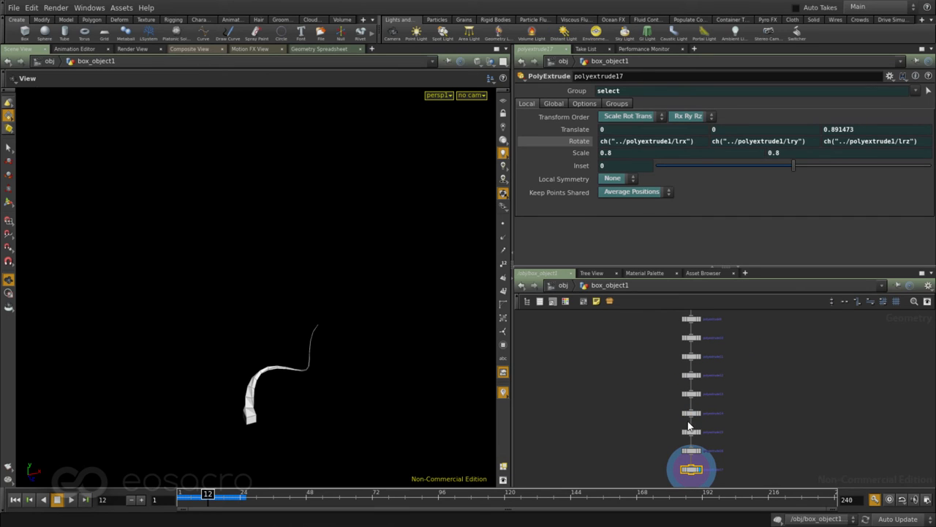
{"action": "mouse_move", "coordinate": [682, 442]}
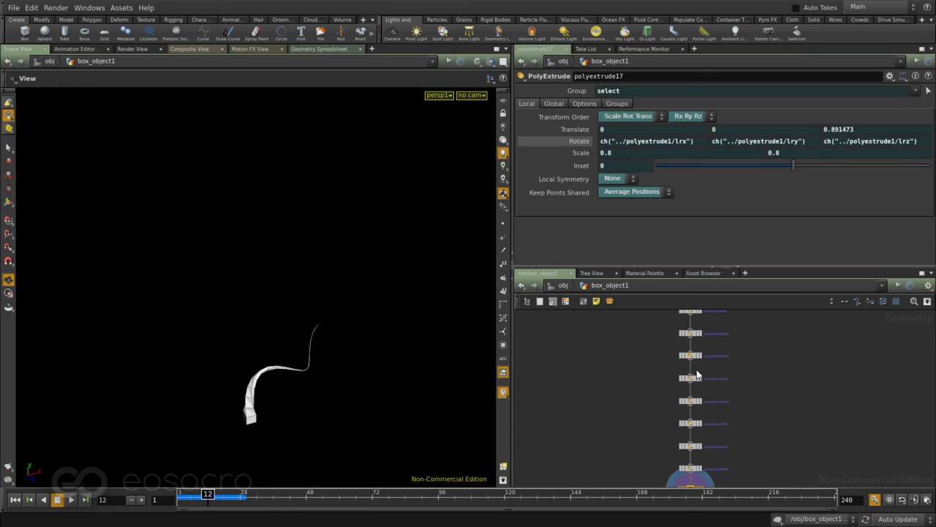
{"action": "left_click", "coordinate": [676, 377]}
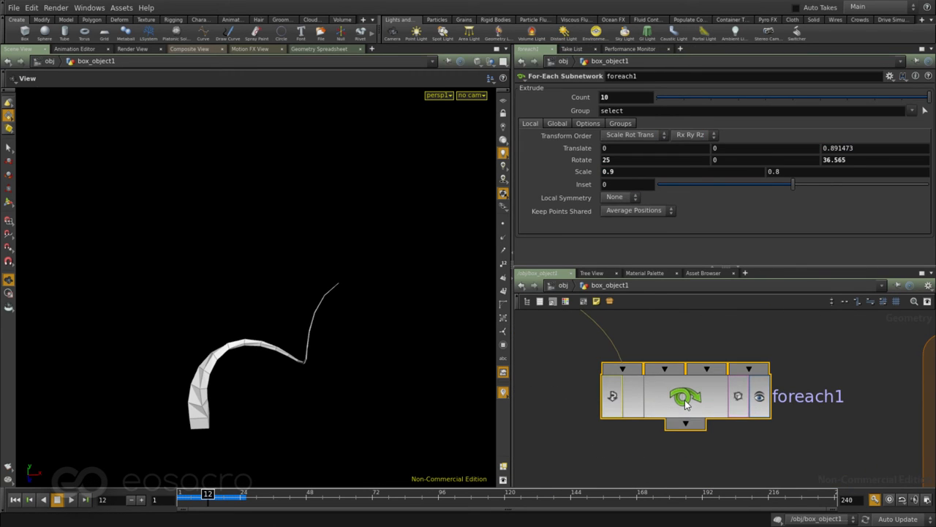
Step: Review the repeat_begin1 and repeat_end1 iteration settings of the feedback loop
{"action": "double_click", "coordinate": [686, 395]}
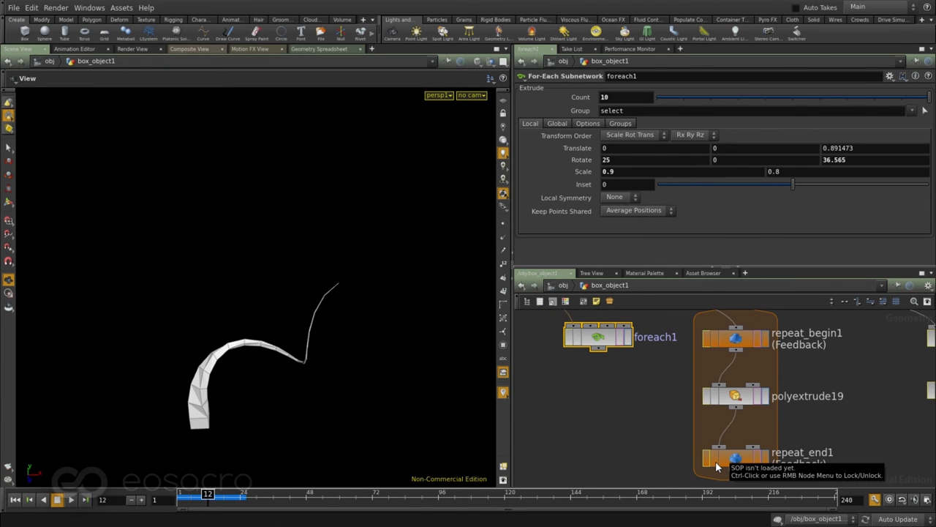
{"action": "mouse_move", "coordinate": [617, 395]}
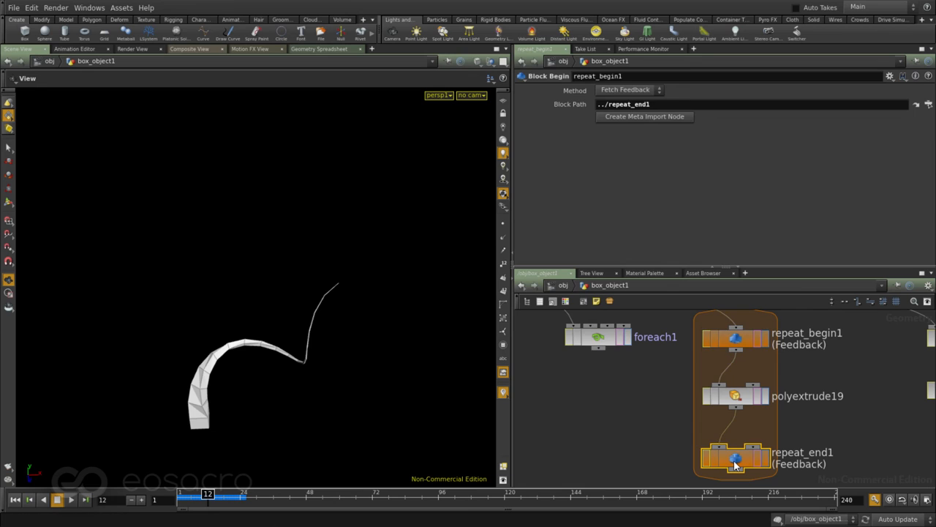
{"action": "left_click", "coordinate": [735, 456]}
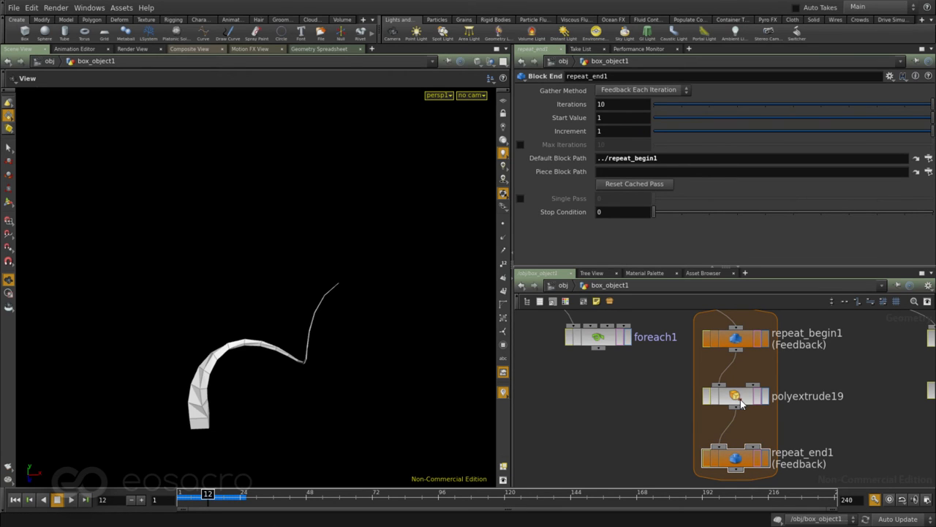
{"action": "left_click", "coordinate": [598, 335]}
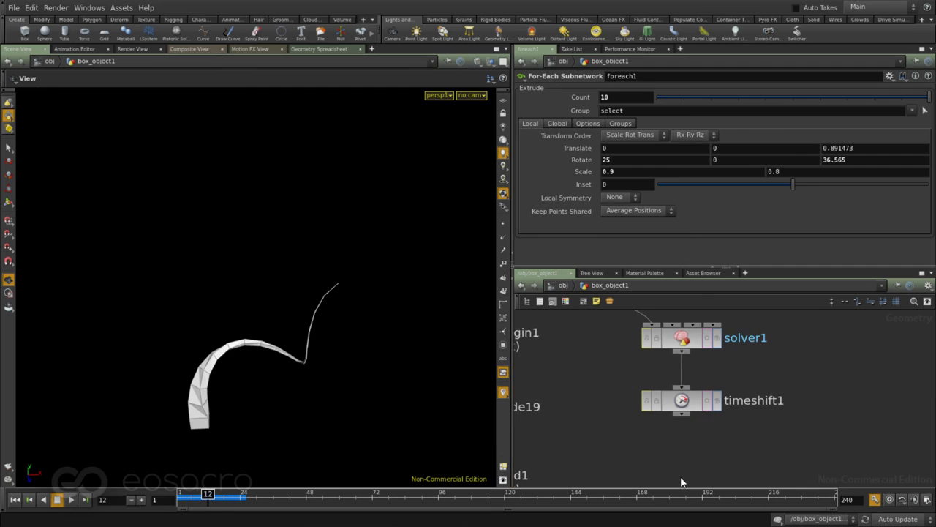
Step: Inspect solver1's settings and display timeshift1's frame-25 column before returning to polyextrude18
{"action": "left_click", "coordinate": [680, 336]}
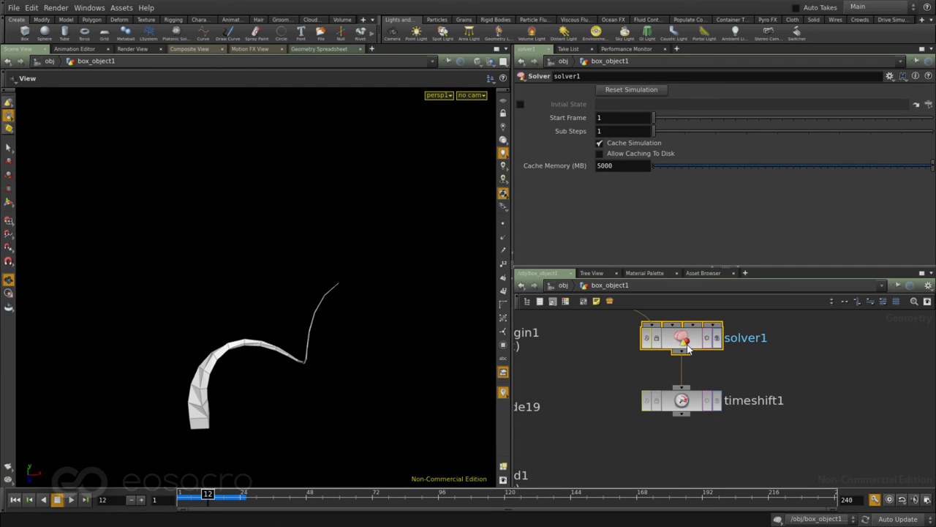
{"action": "mouse_move", "coordinate": [686, 350]}
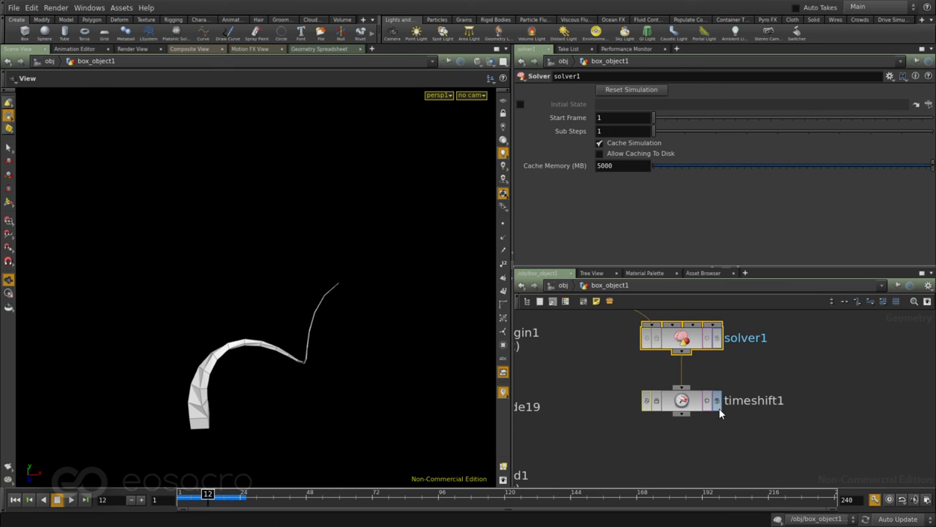
{"action": "left_click", "coordinate": [682, 401]}
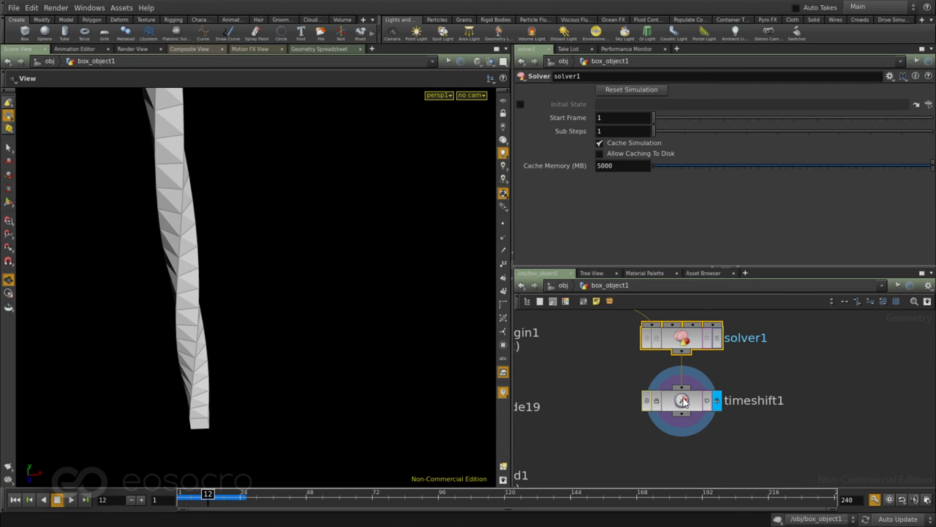
{"action": "left_click", "coordinate": [682, 401]}
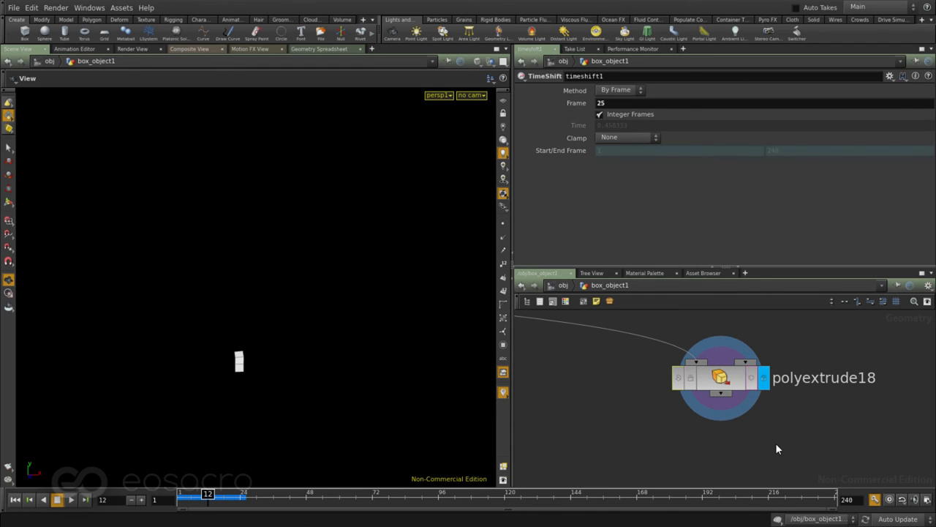
Step: Give polyextrude18 a Distance of about 1.03, 9 Divisions and a tilted front face
{"action": "left_click", "coordinate": [720, 378]}
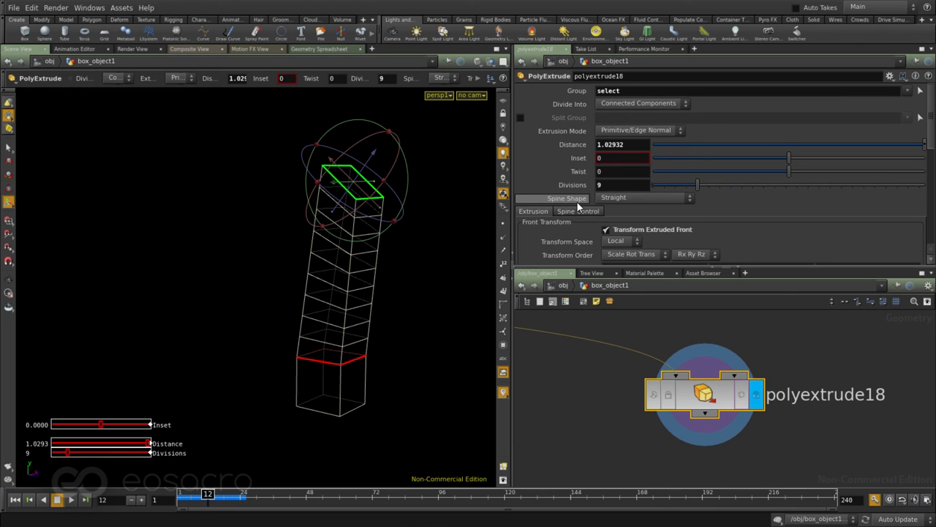
{"action": "mouse_move", "coordinate": [599, 205]}
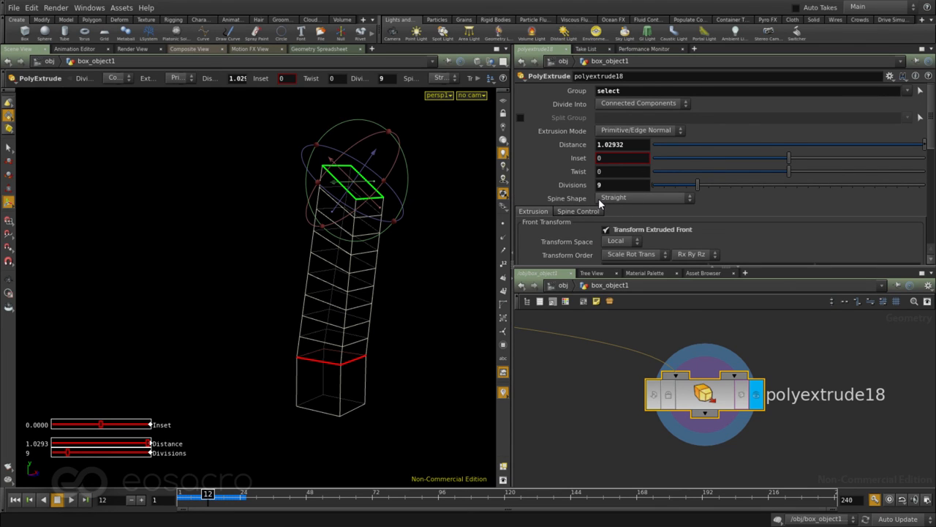
{"action": "mouse_move", "coordinate": [642, 203]}
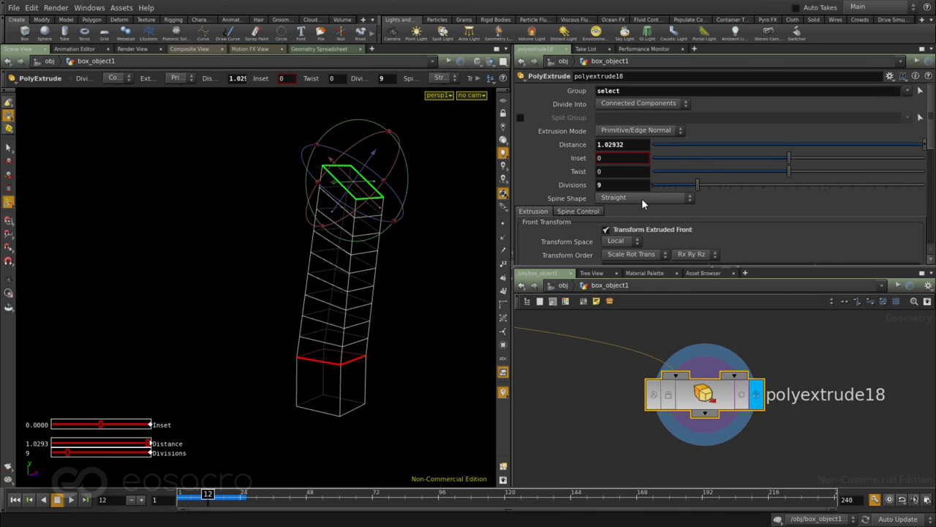
Step: Set polyextrude18 Spine Shape to Curved with Inset 0.397 and Twist 172.2, then select foreach1
{"action": "left_click", "coordinate": [643, 198]}
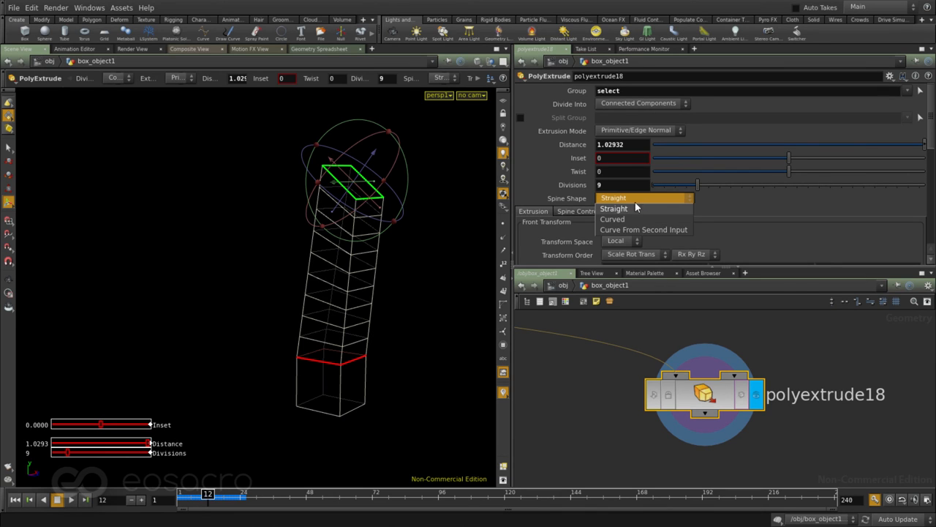
{"action": "mouse_move", "coordinate": [626, 219]}
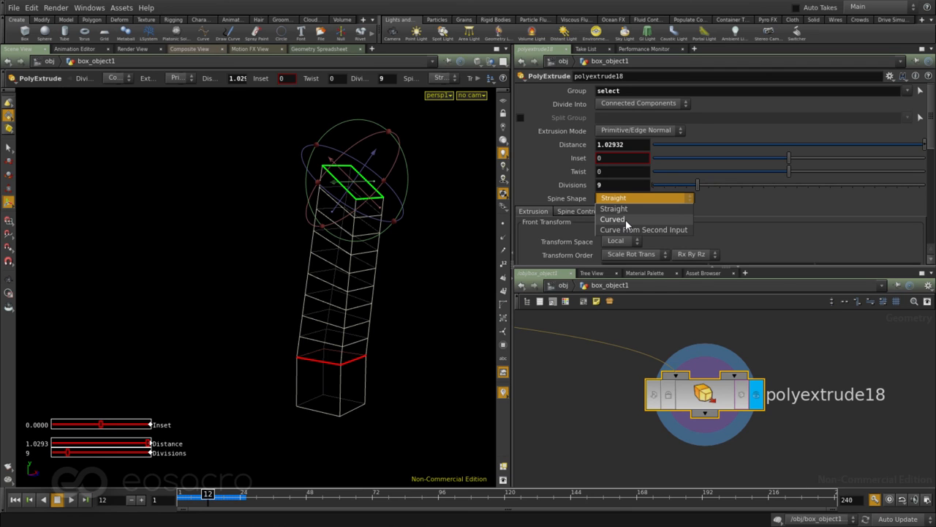
{"action": "left_click", "coordinate": [613, 220]}
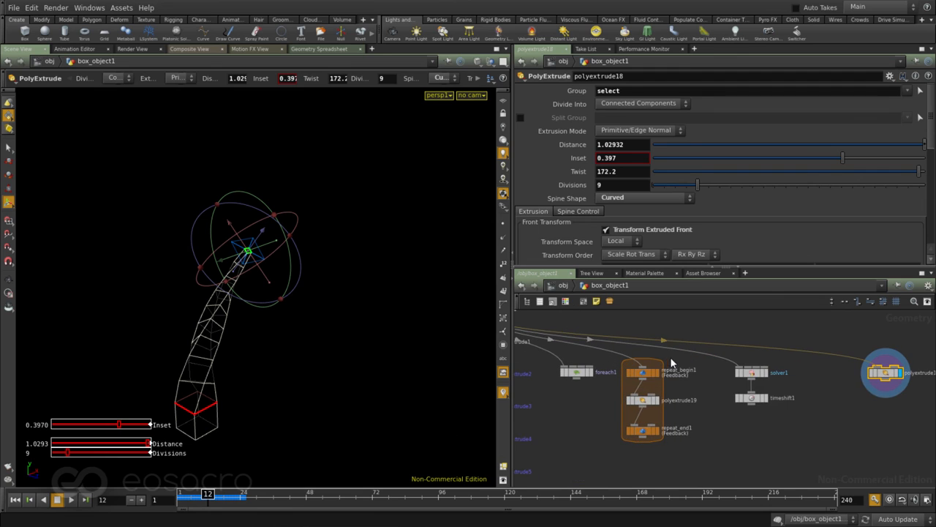
{"action": "mouse_move", "coordinate": [631, 439]}
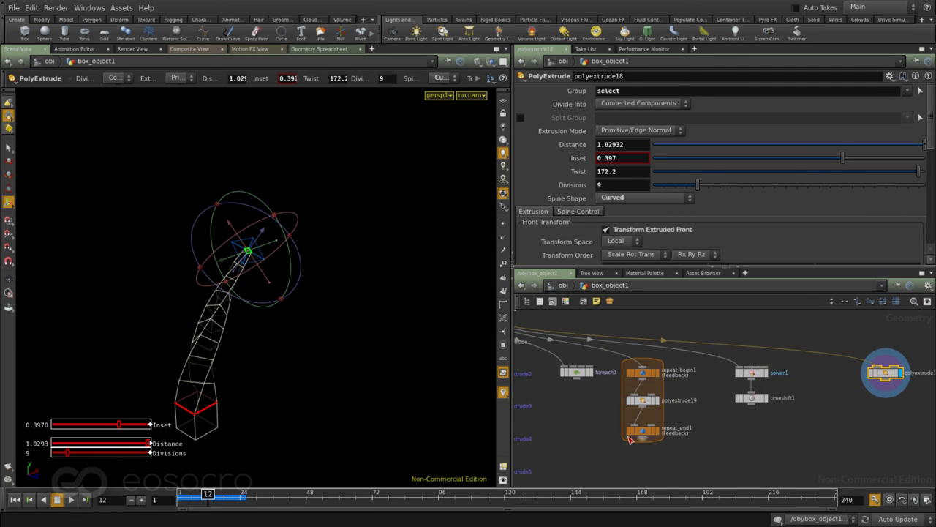
{"action": "mouse_move", "coordinate": [572, 474]}
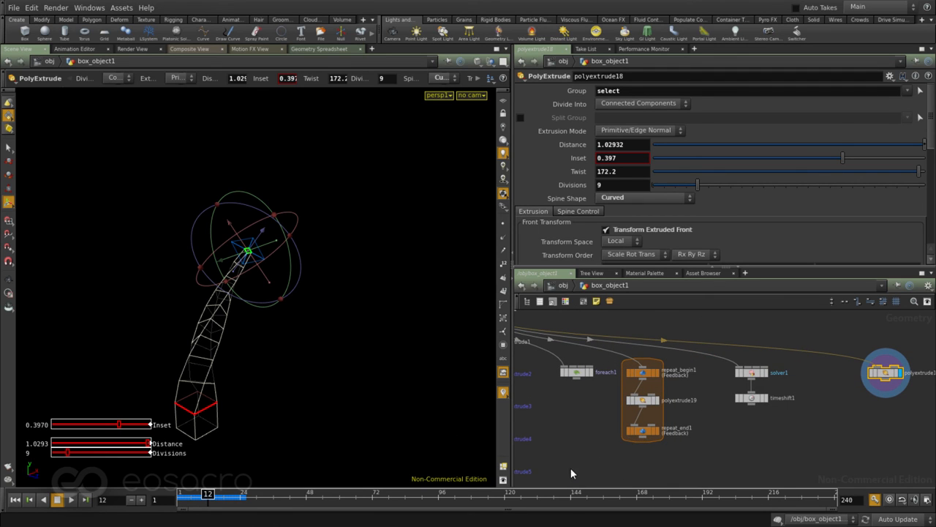
{"action": "left_click", "coordinate": [577, 371]}
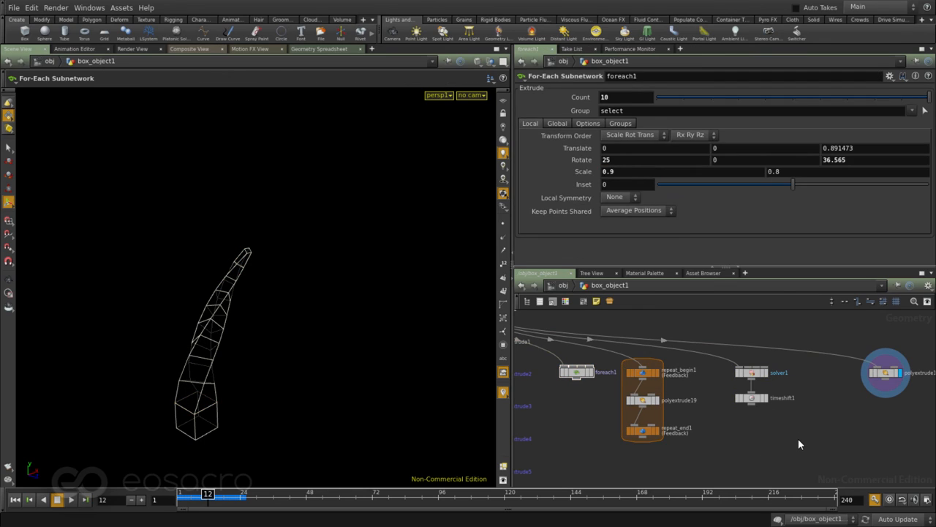